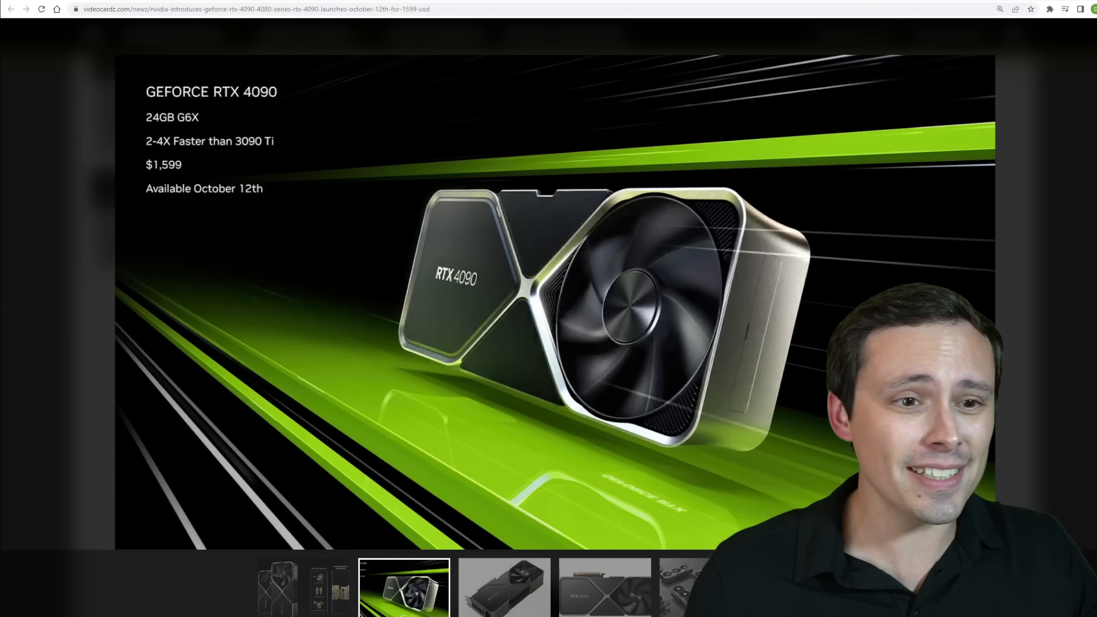
- Browse the VideoCardz RTX 4090 launch article down to its image gallery
left_click(404, 589)
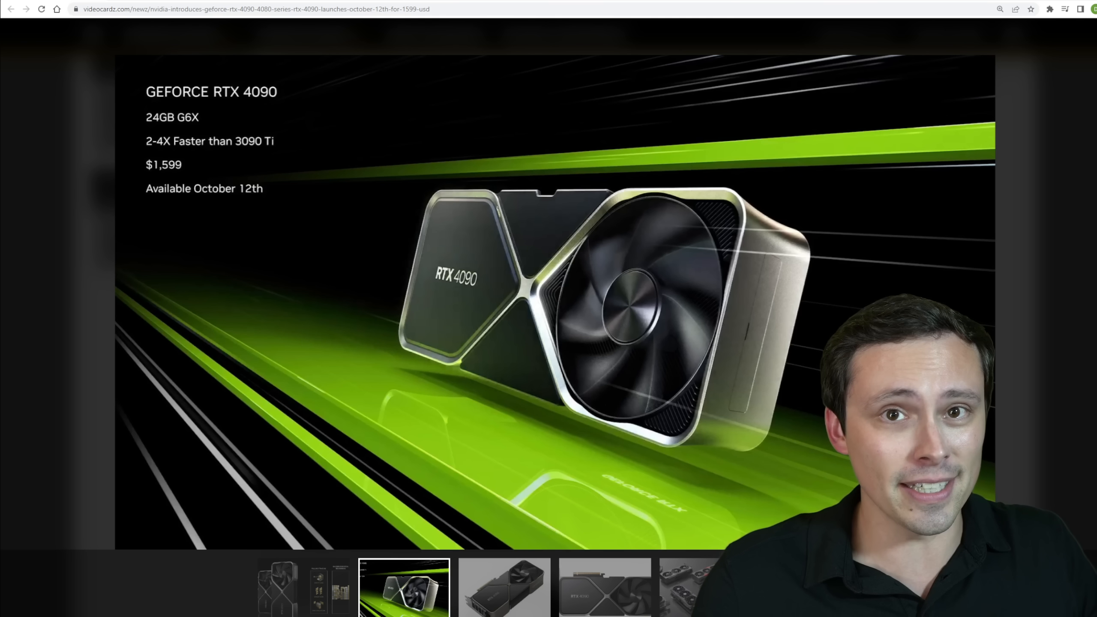
left_click(403, 588)
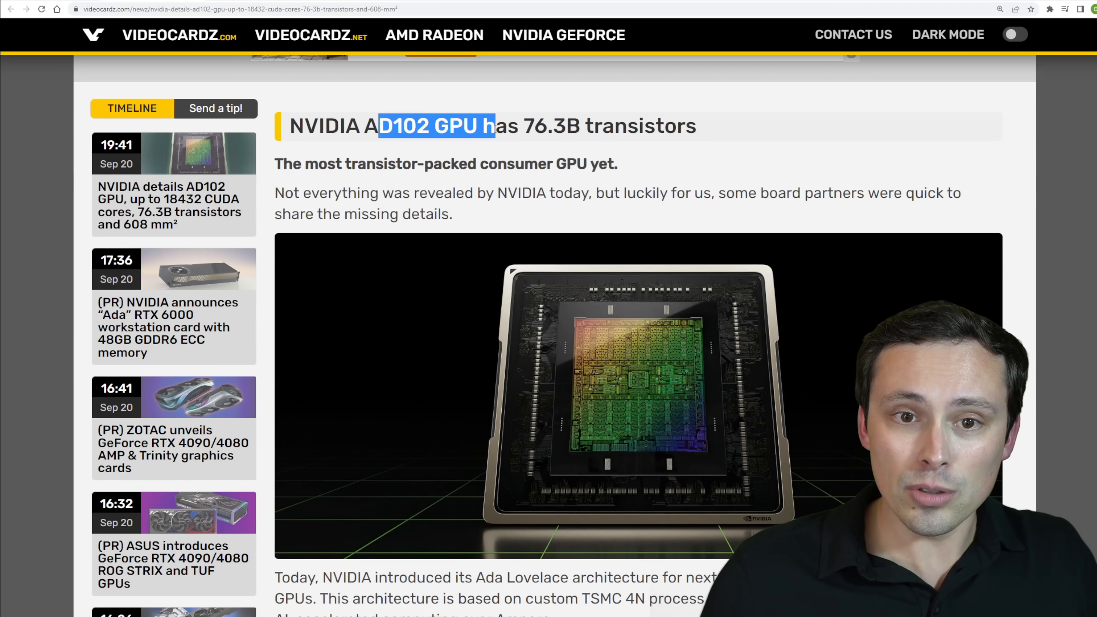
scroll("down", 3)
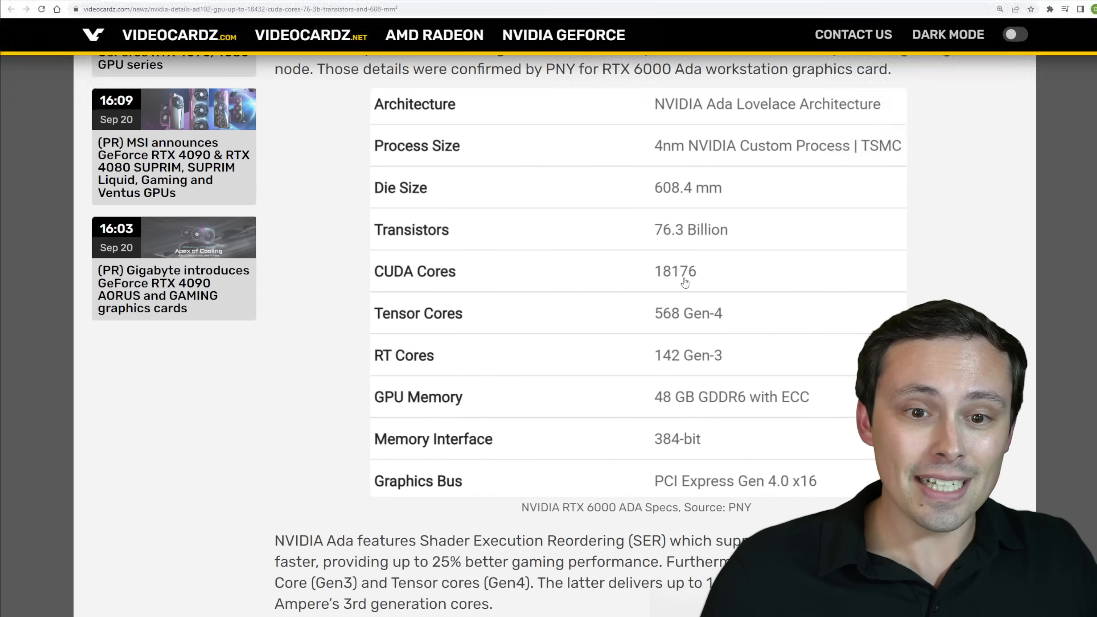
mouse_move(553, 144)
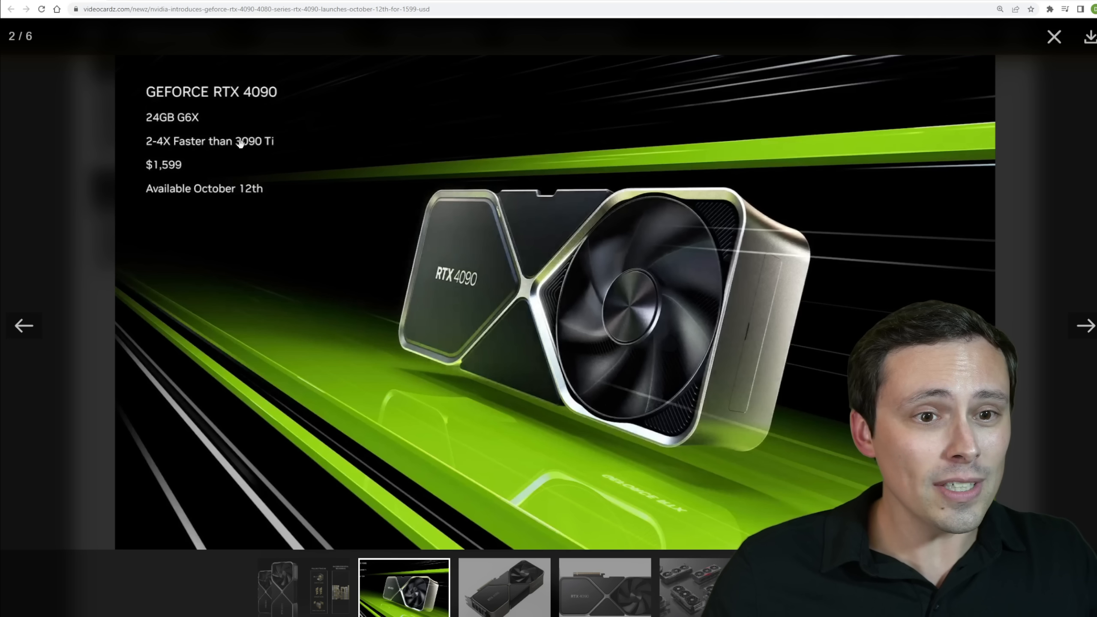
mouse_move(295, 155)
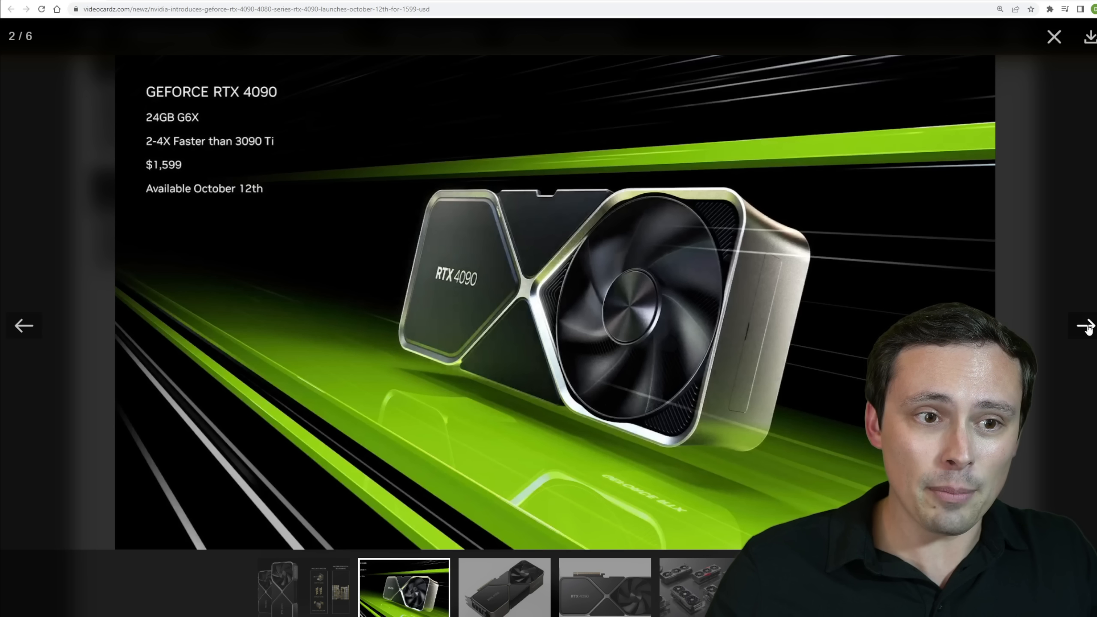
- Advance the gallery through the RTX 4090 views and board partner cards to the RTX 4080 launch slide
left_click(1083, 326)
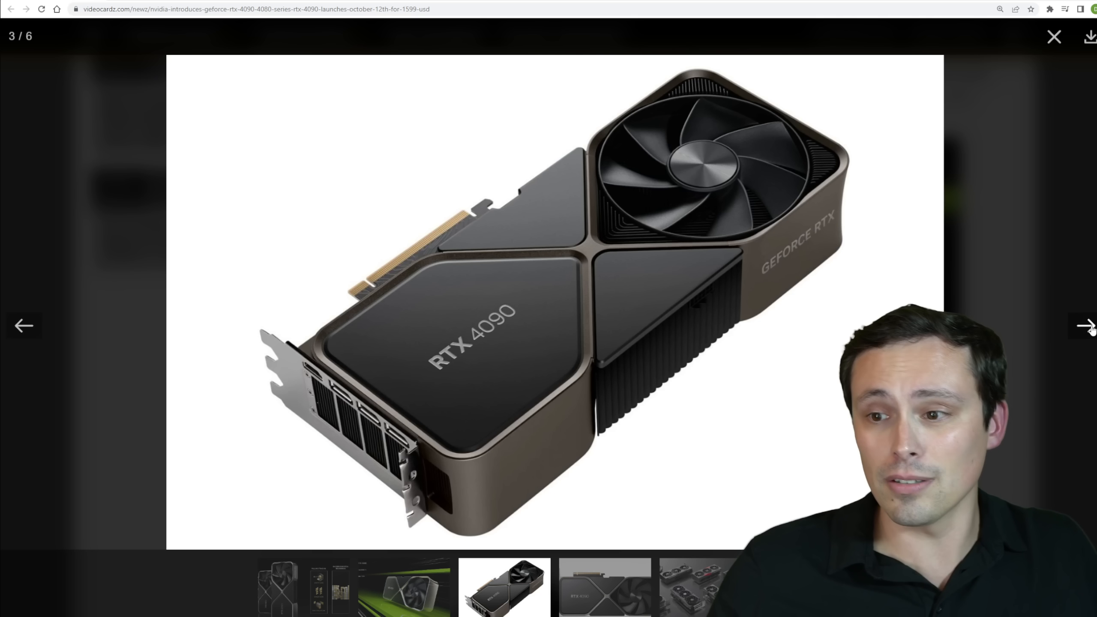
left_click(1084, 325)
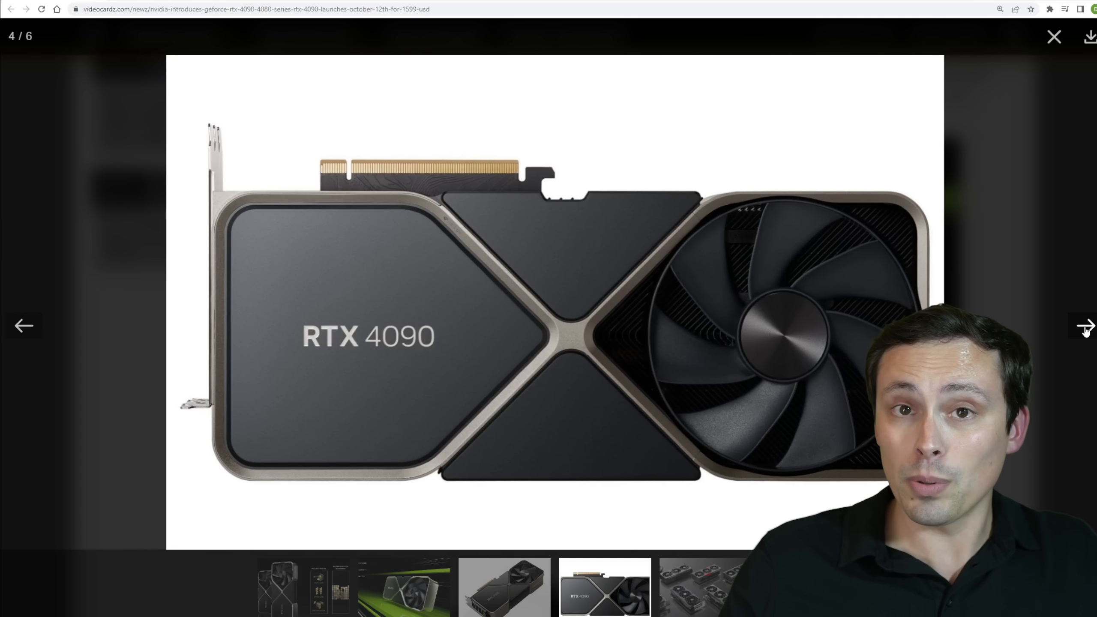
left_click(1085, 326)
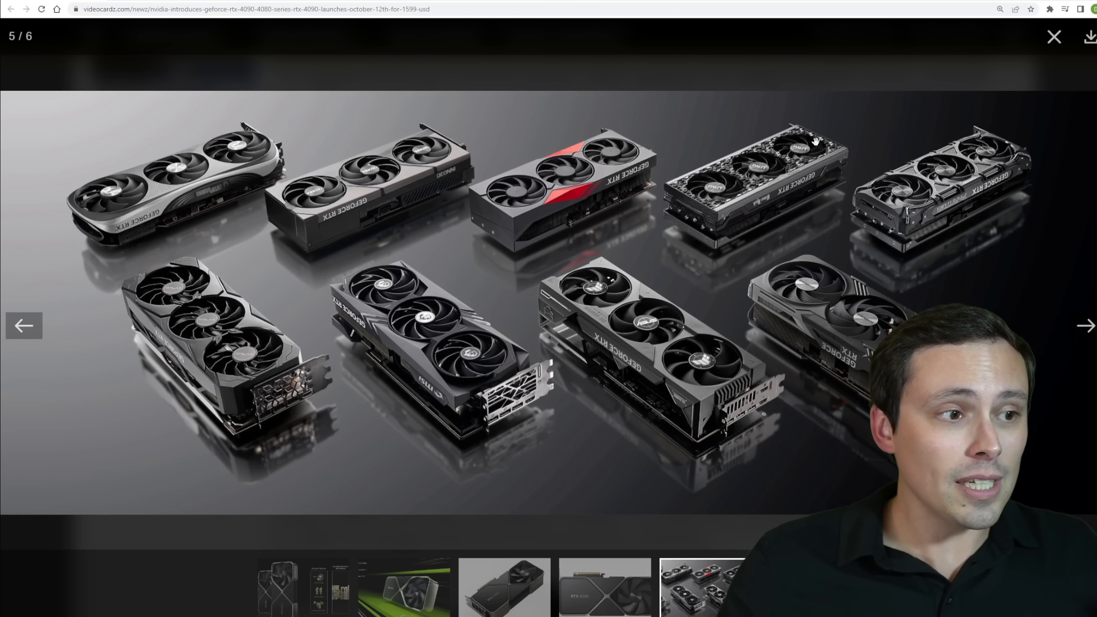
mouse_move(777, 257)
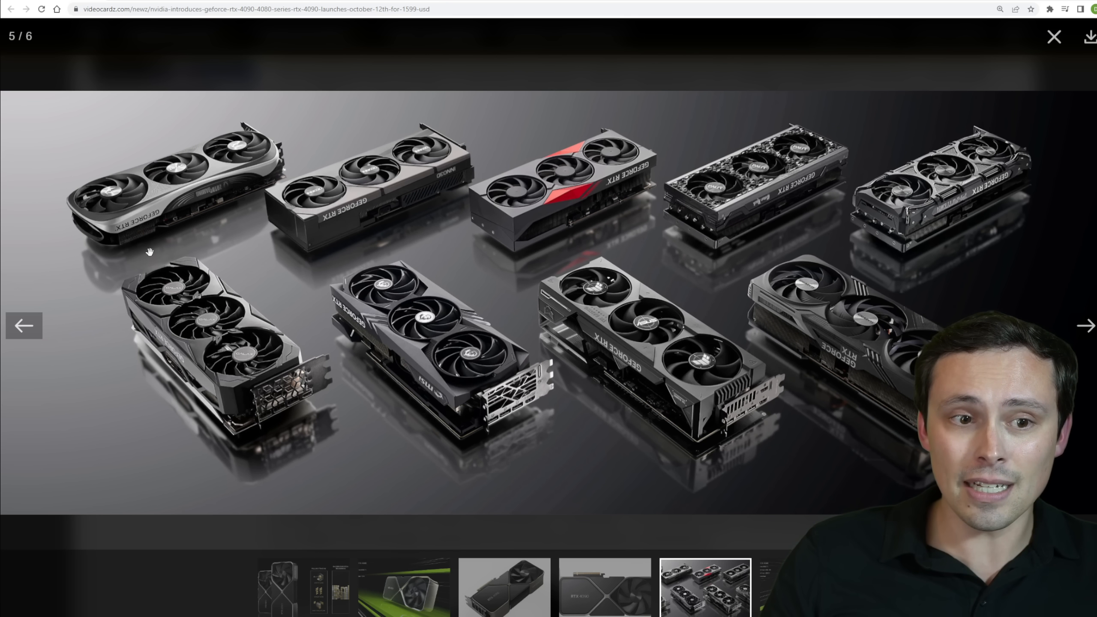
mouse_move(242, 399)
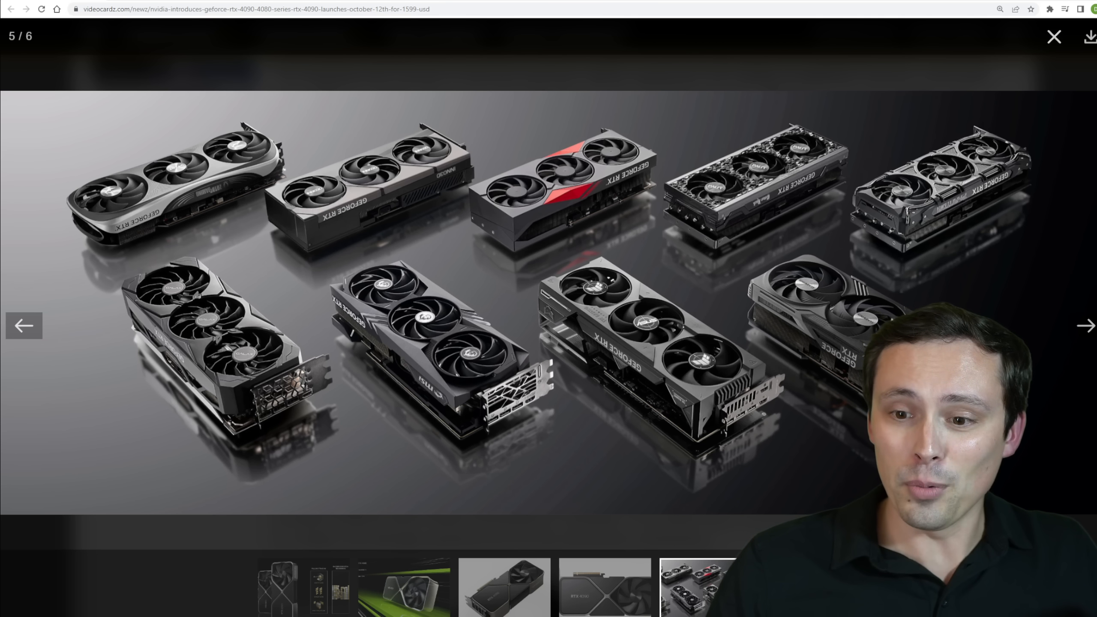
left_click(1084, 326)
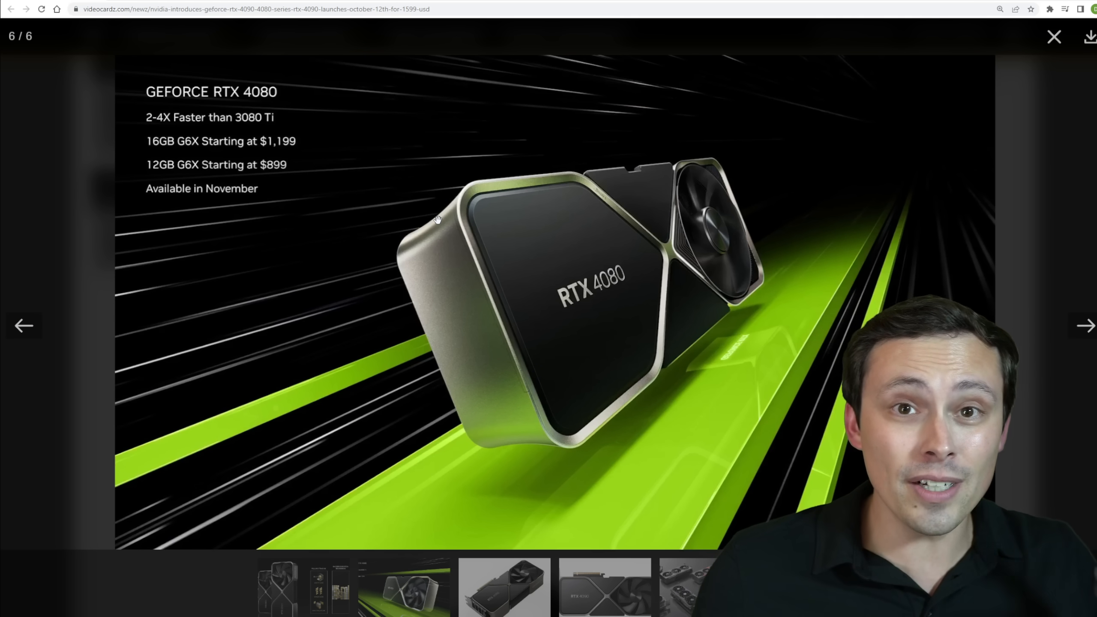
mouse_move(386, 211)
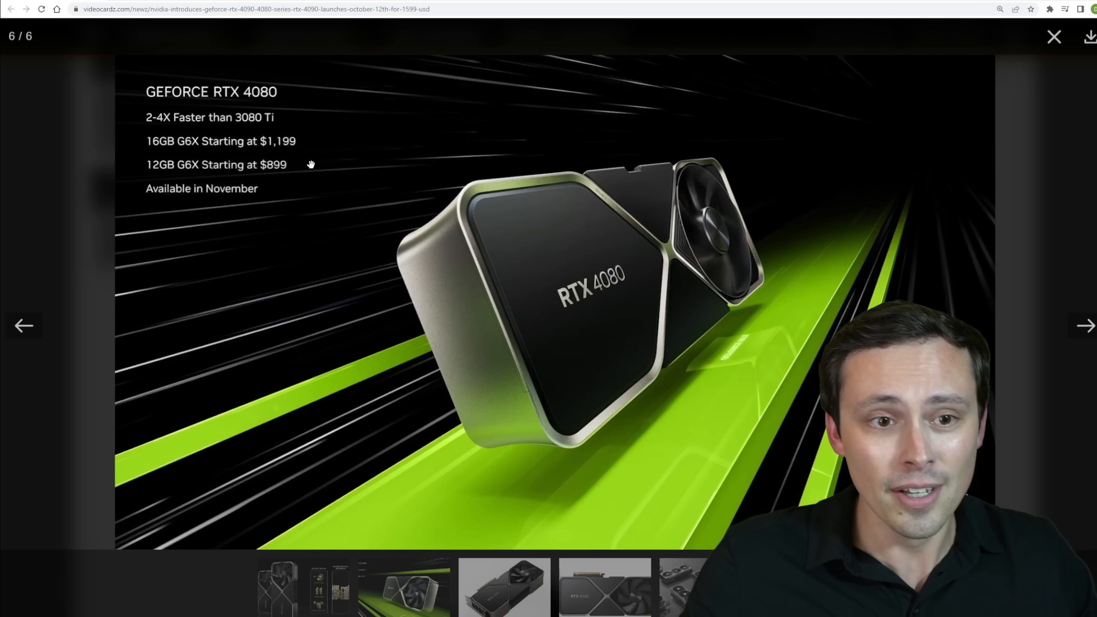
mouse_move(200, 124)
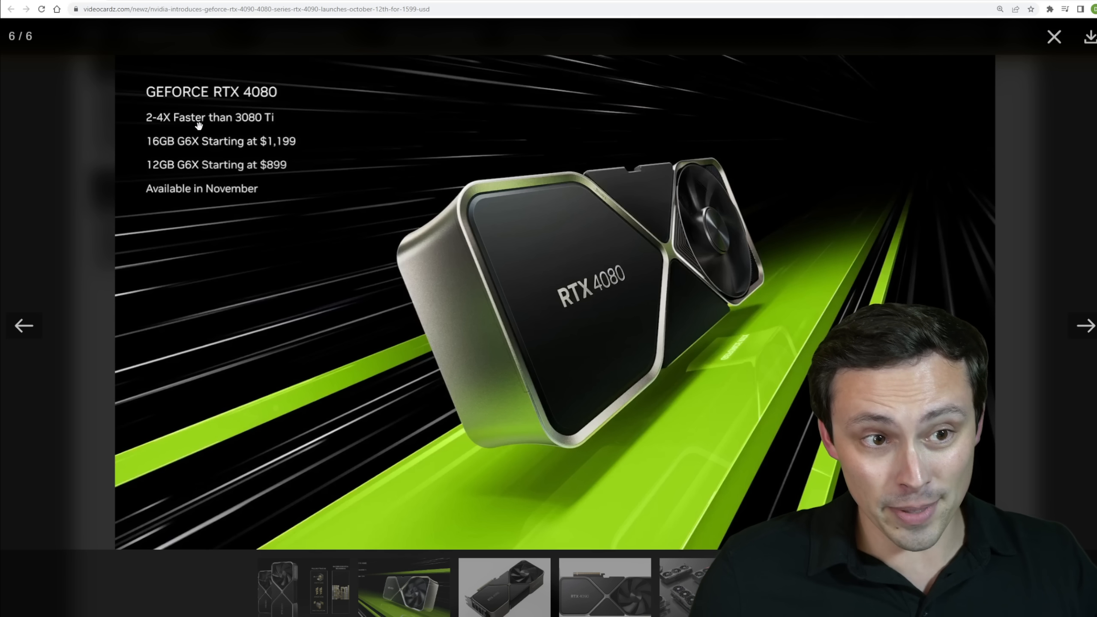
mouse_move(245, 101)
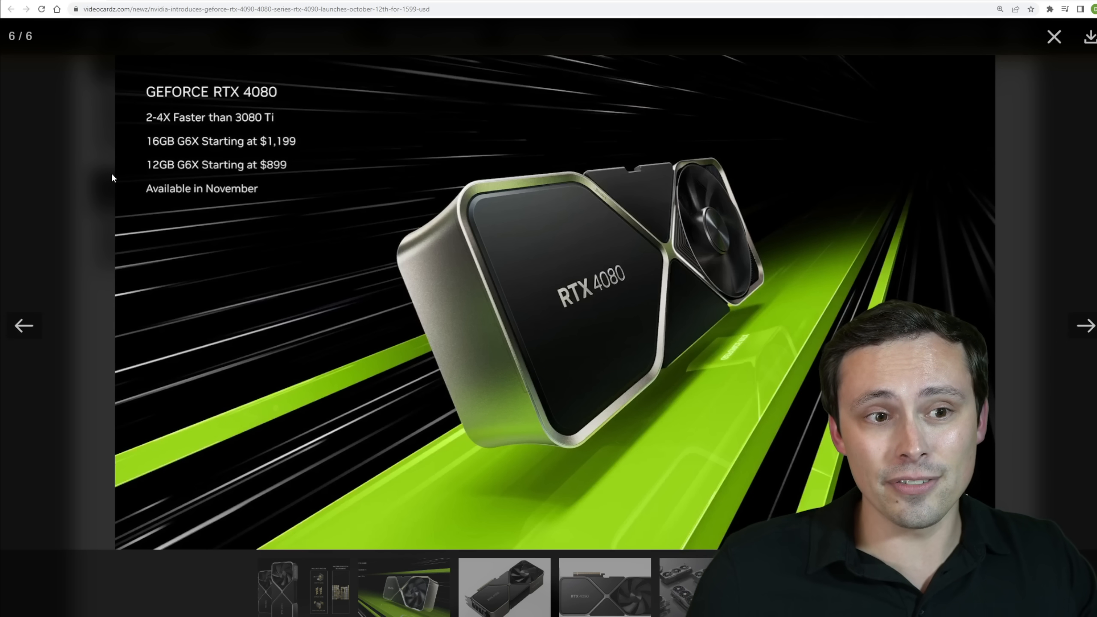
mouse_move(140, 151)
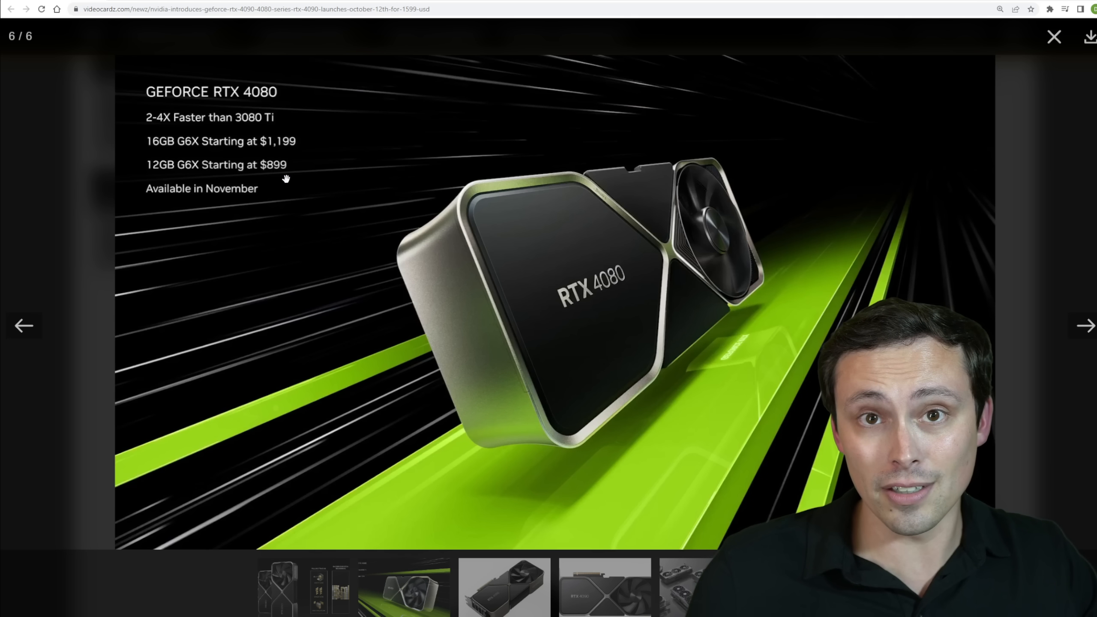
mouse_move(314, 173)
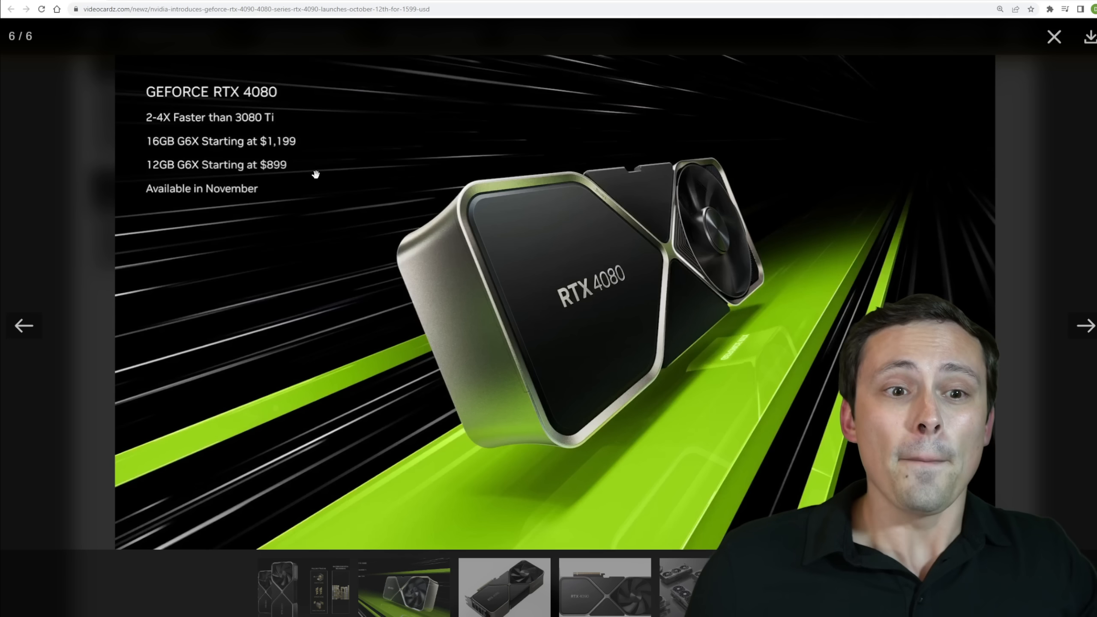
mouse_move(161, 172)
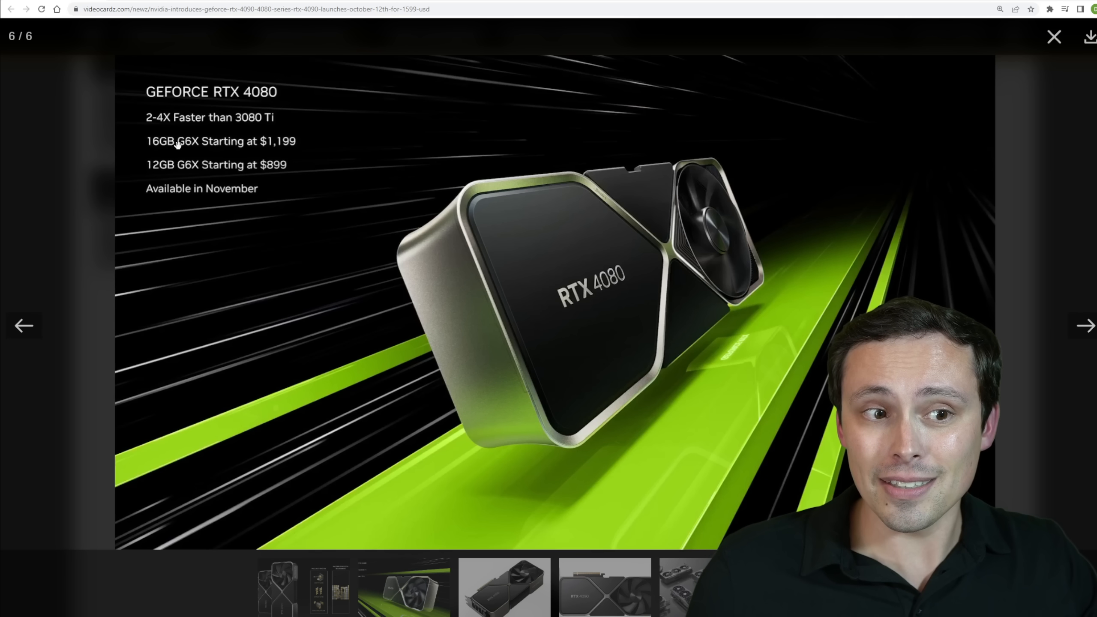
mouse_move(250, 140)
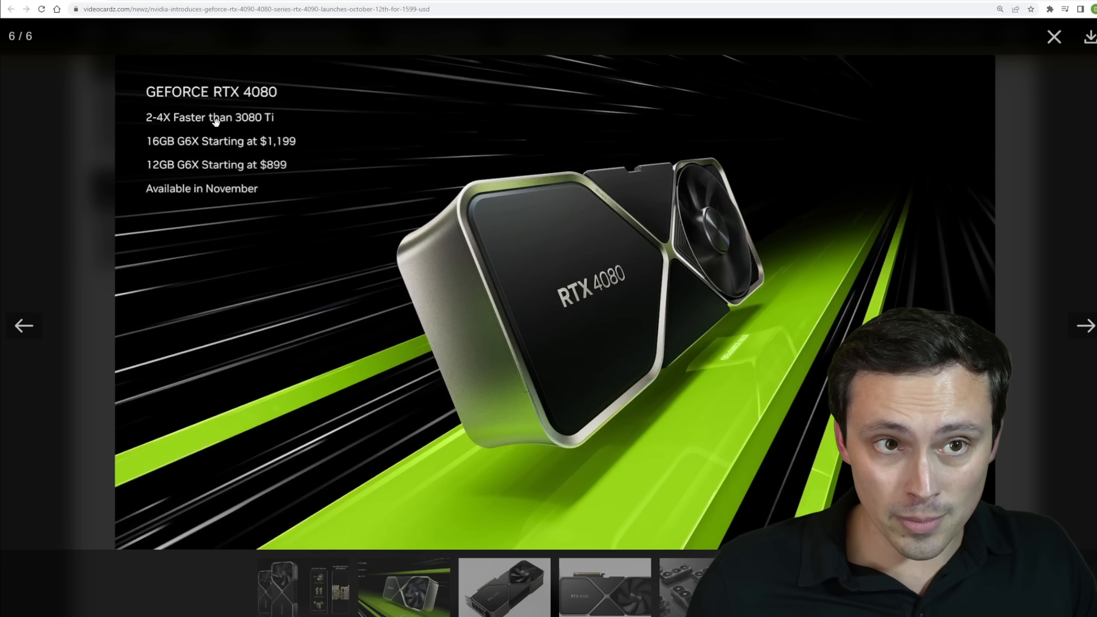
mouse_move(217, 120)
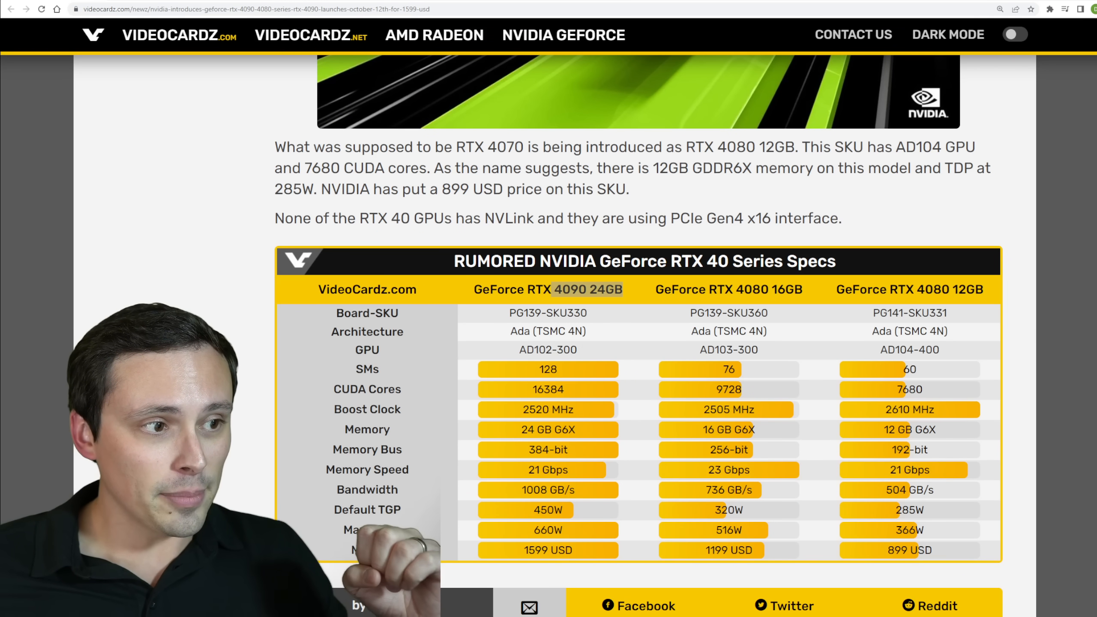
scroll("down", 3)
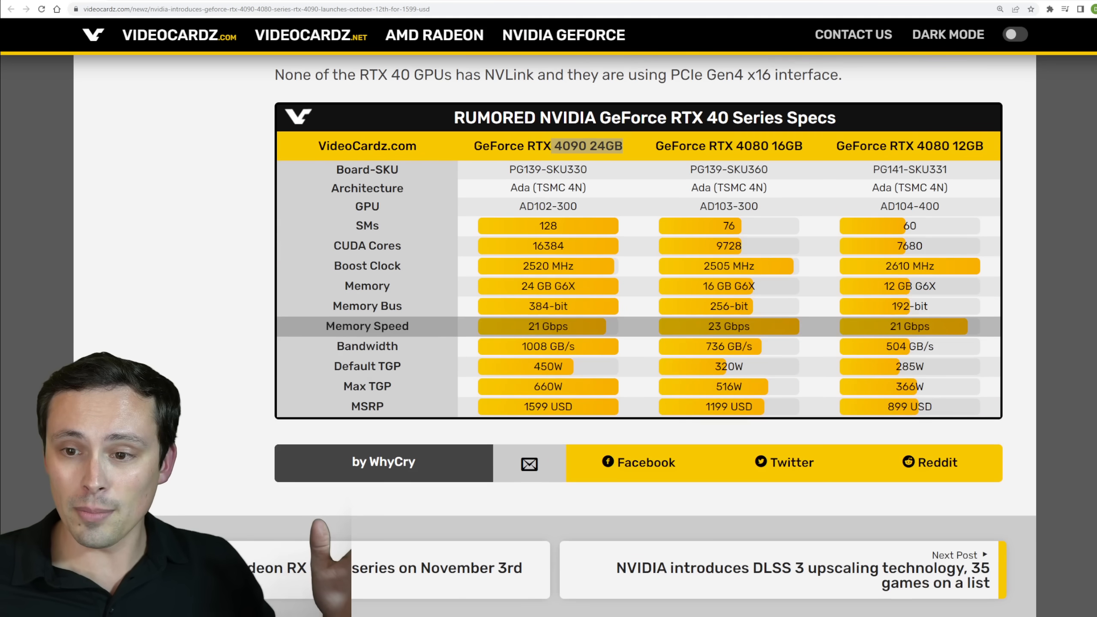
scroll("down", 3)
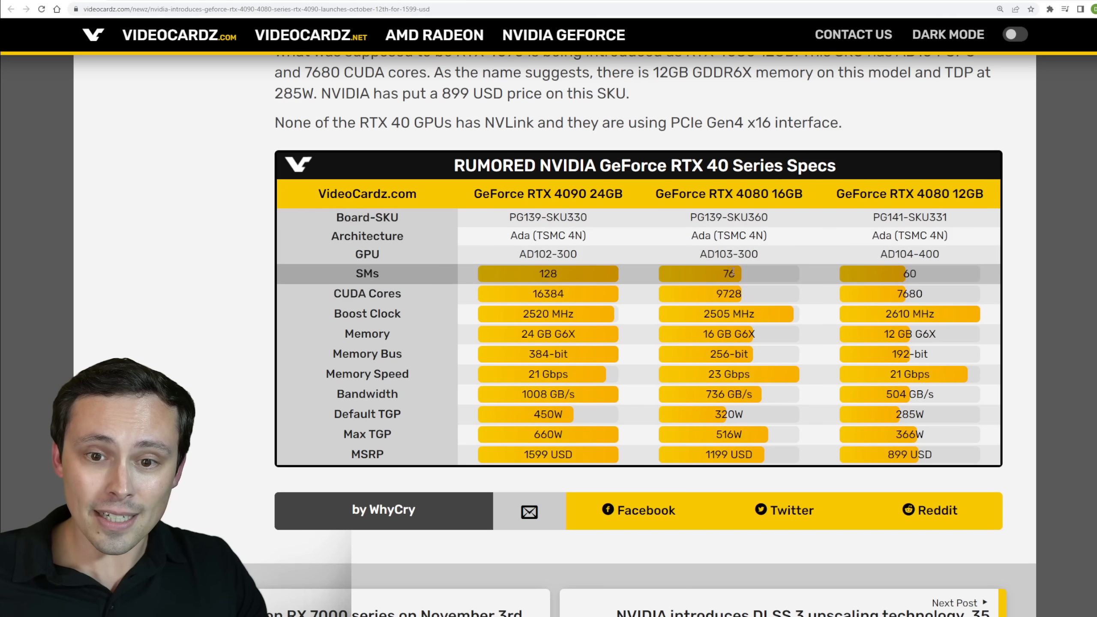
double_click(909, 294)
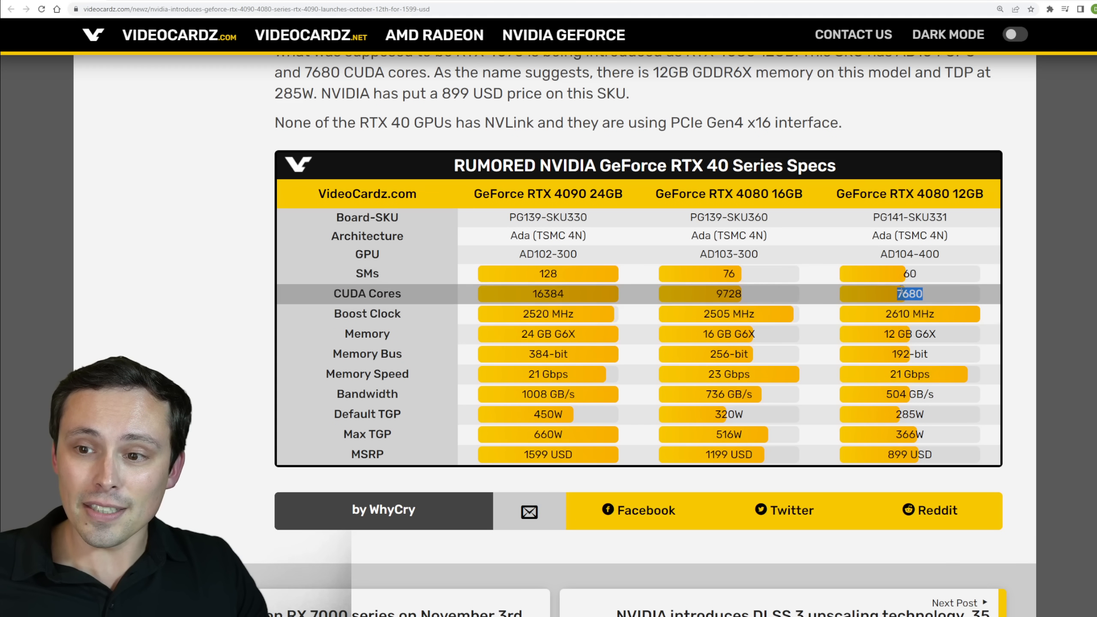
mouse_move(930, 297)
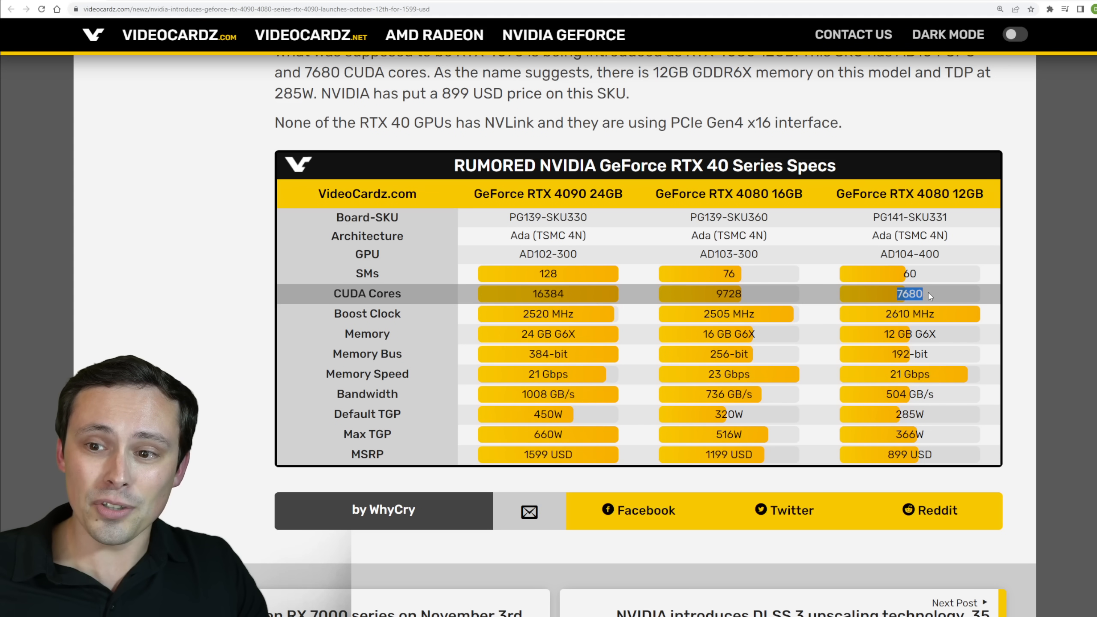
mouse_move(706, 294)
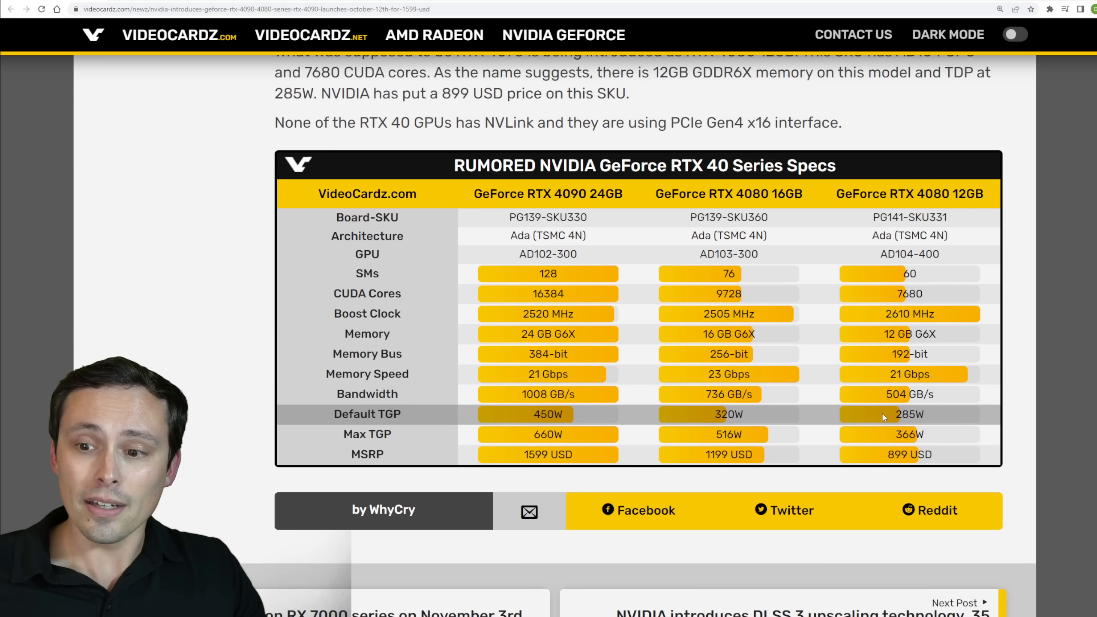
mouse_move(852, 397)
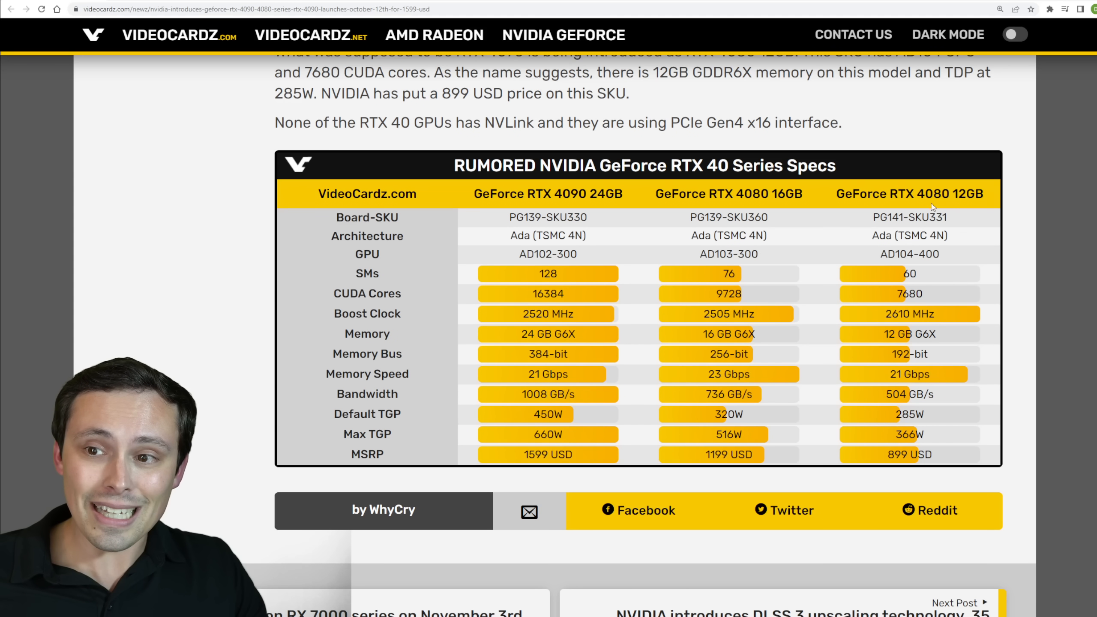
mouse_move(859, 184)
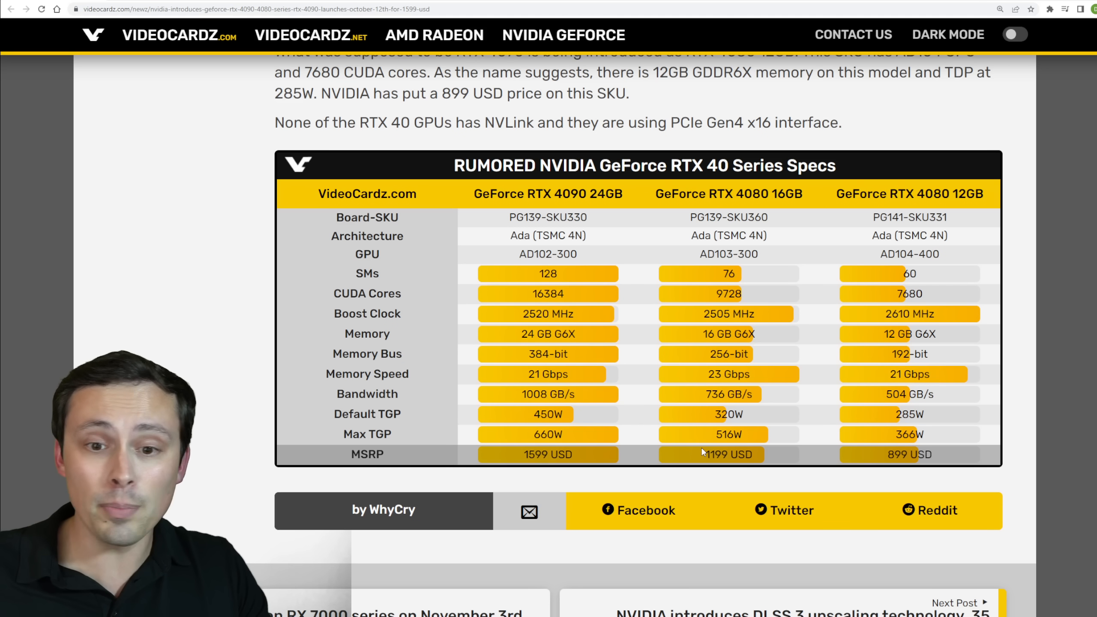
double_click(548, 454)
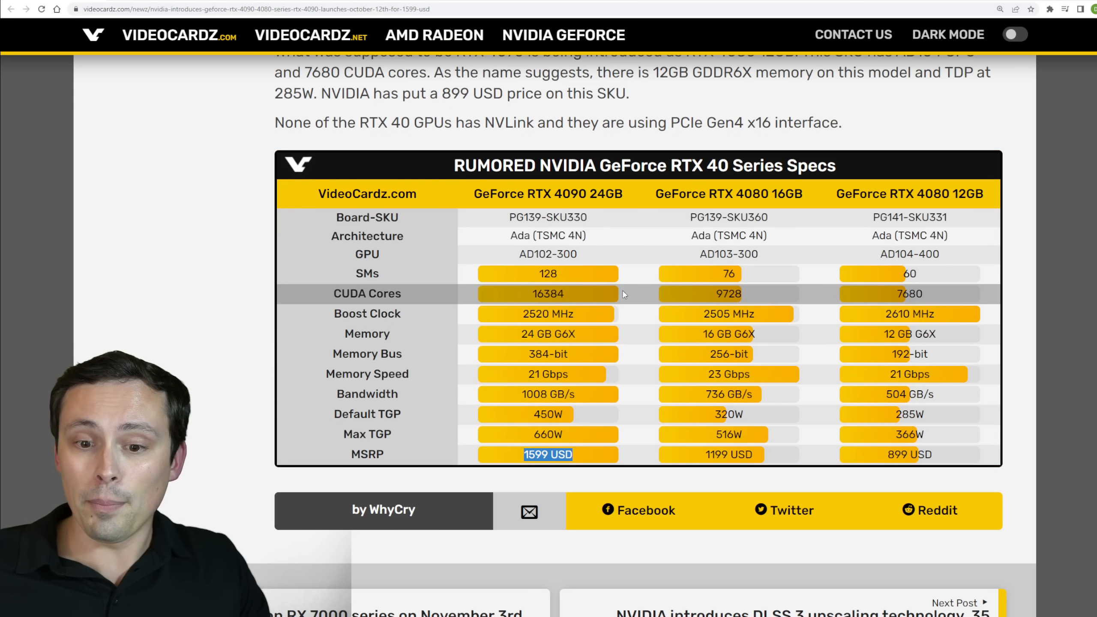
mouse_move(771, 452)
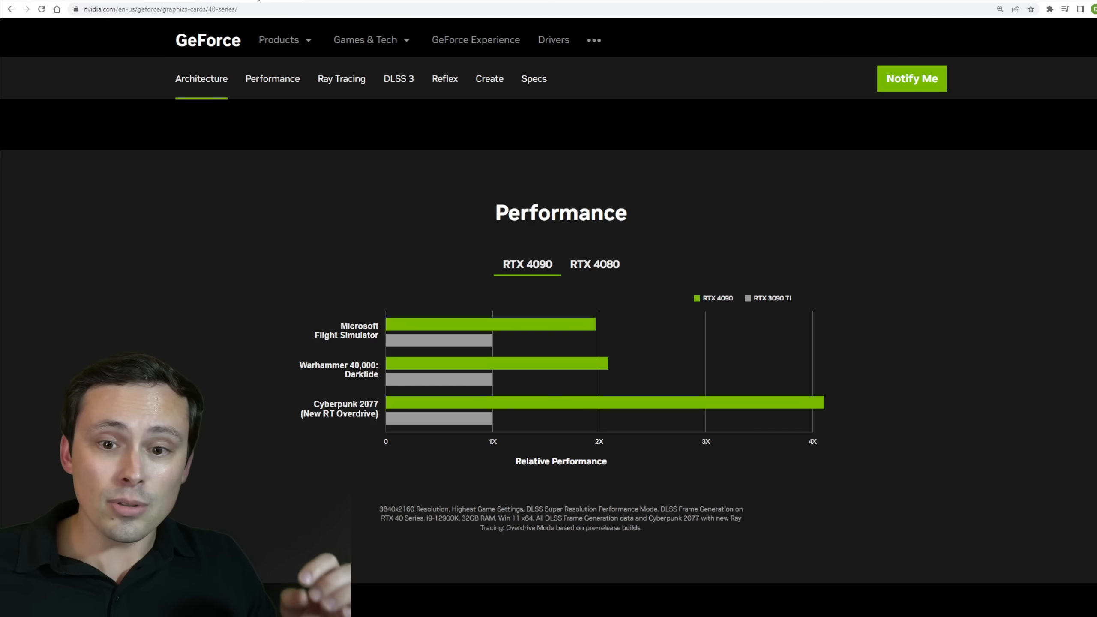
mouse_move(820, 314)
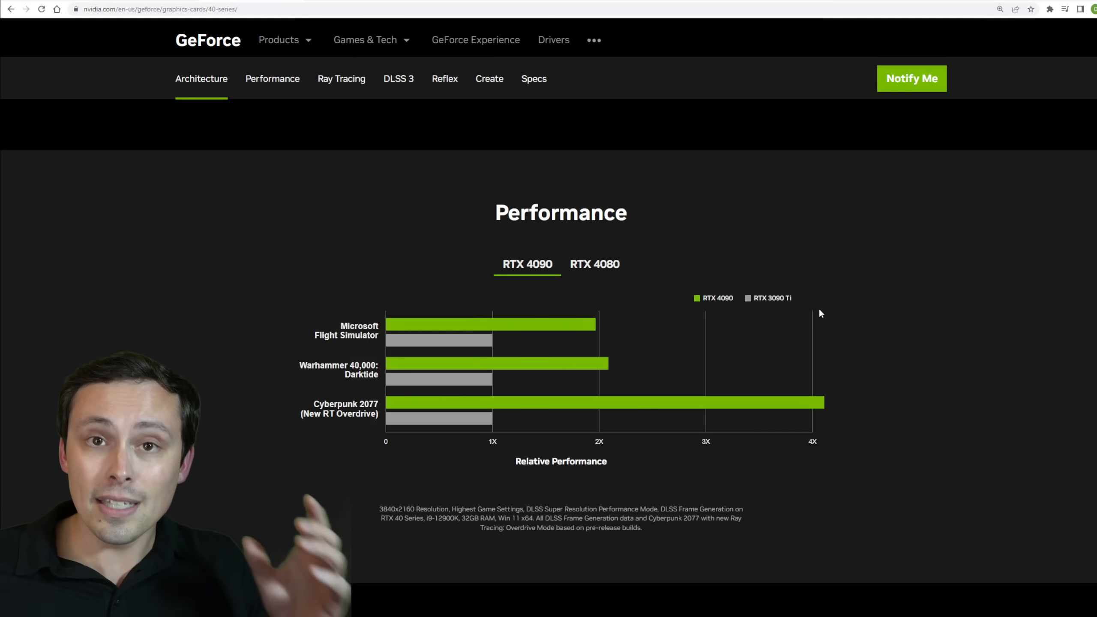
mouse_move(626, 335)
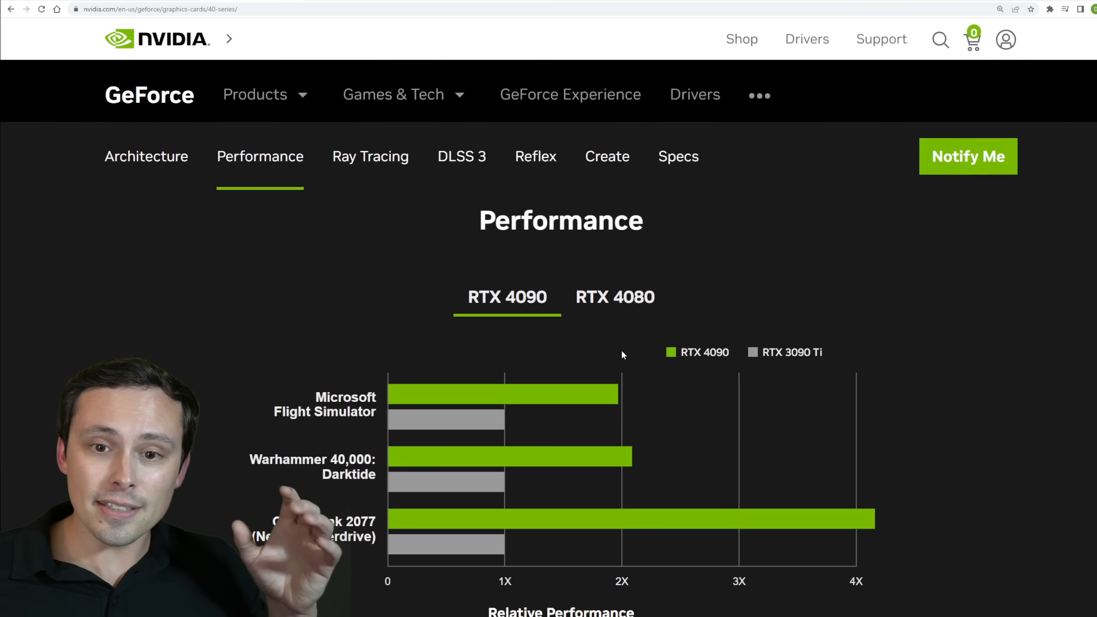
- Scroll the RTX 40 series page to the RTX 4090 vs RTX 3090 Ti performance chart
scroll("down", 3)
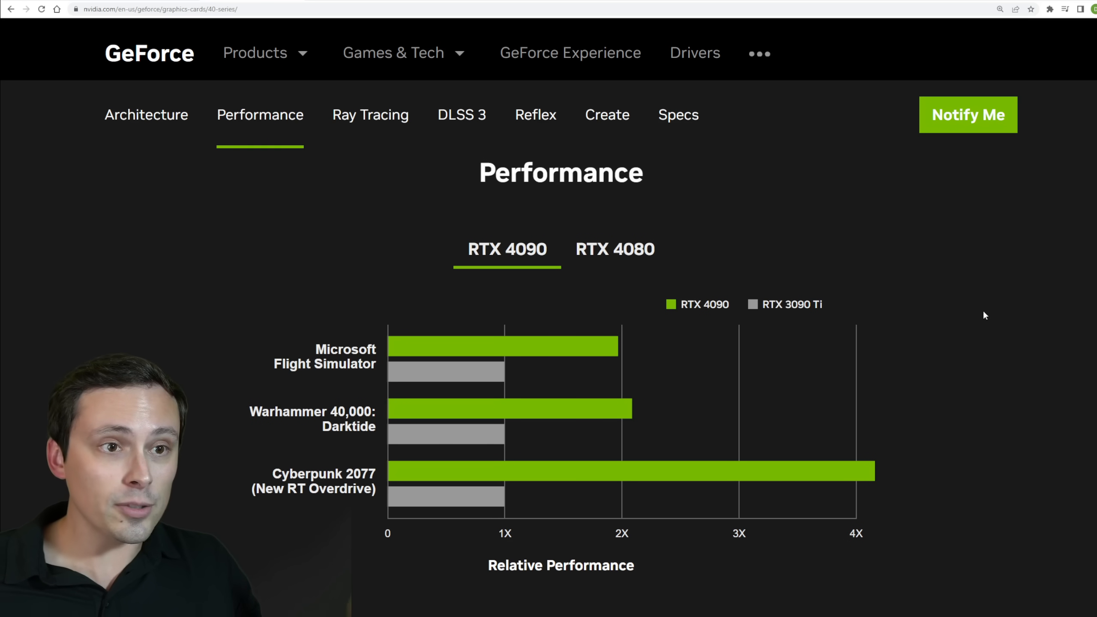
scroll("down", 3)
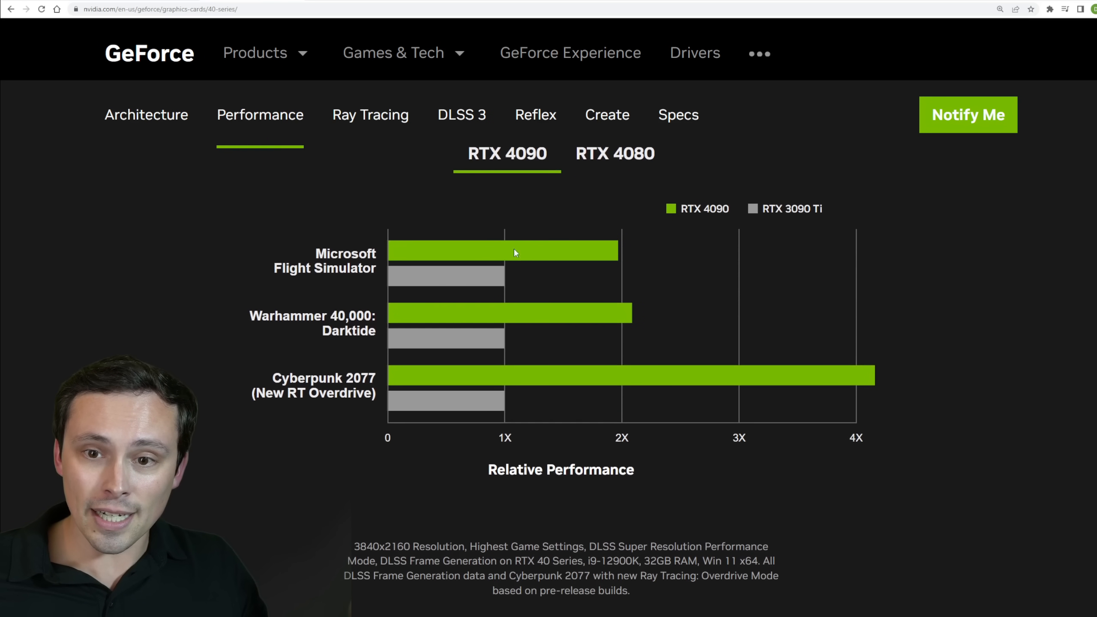
mouse_move(481, 249)
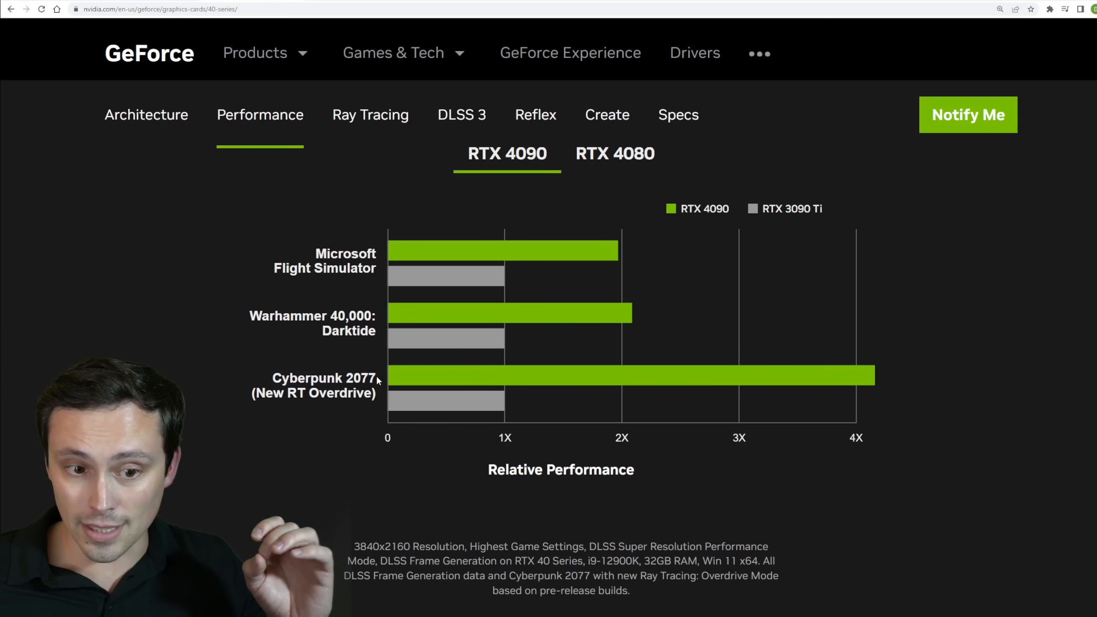
scroll("down", 3)
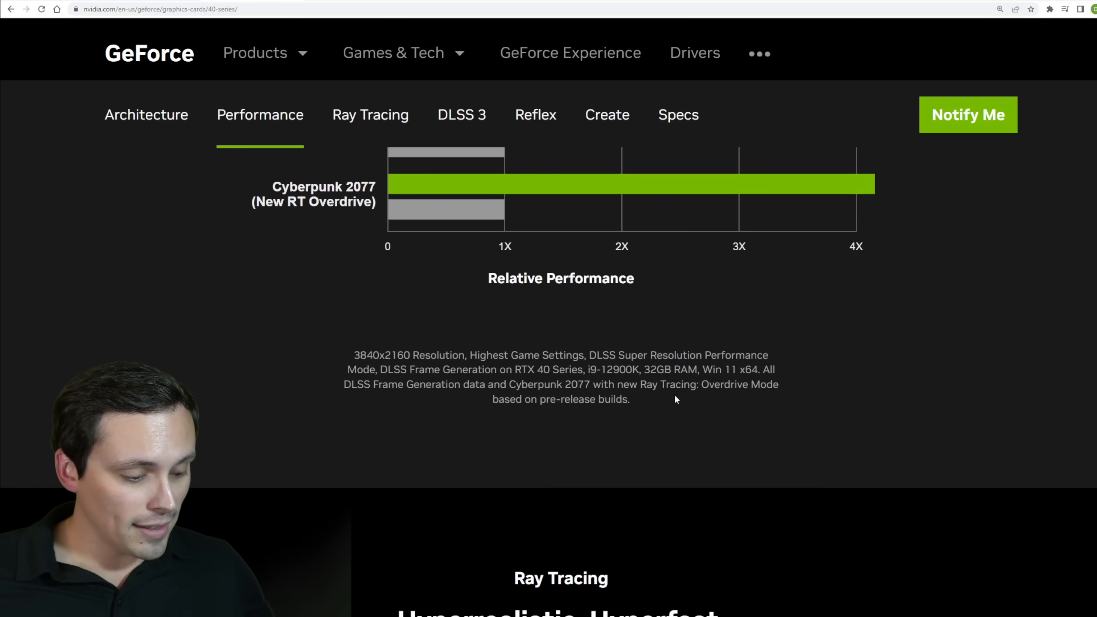
scroll("down", 3)
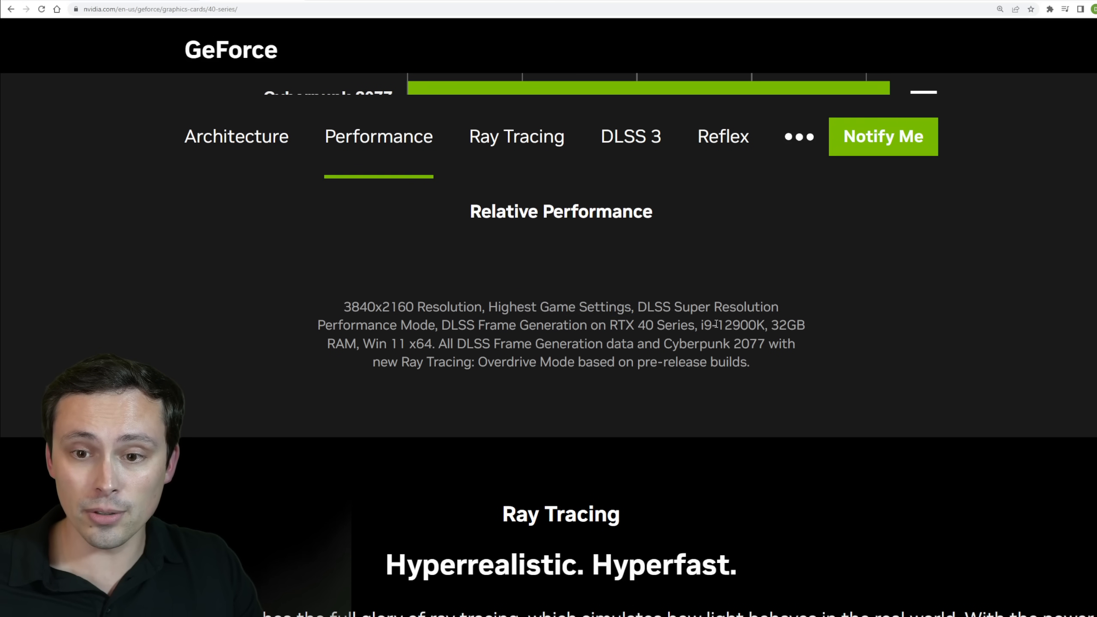
left_click_drag(637, 306, 434, 325)
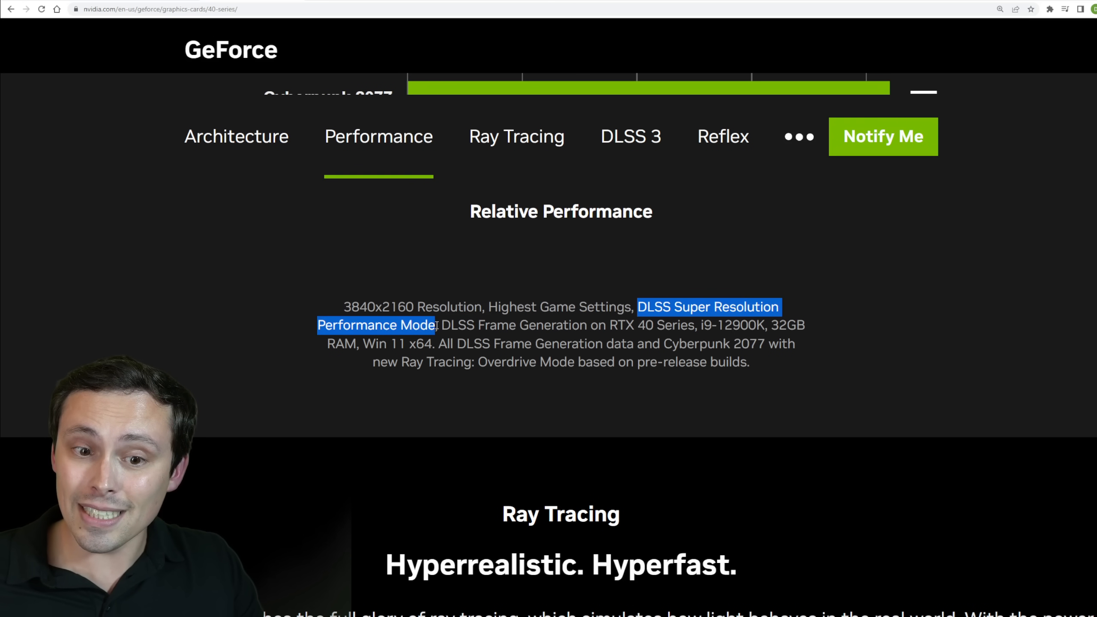
scroll("down", 3)
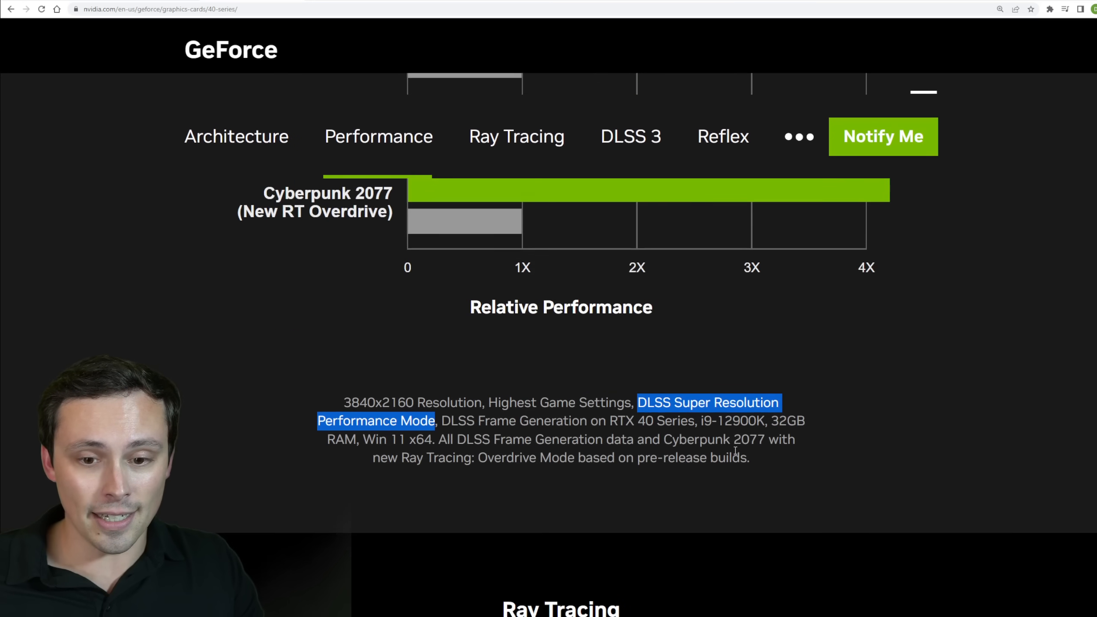
scroll("down", 3)
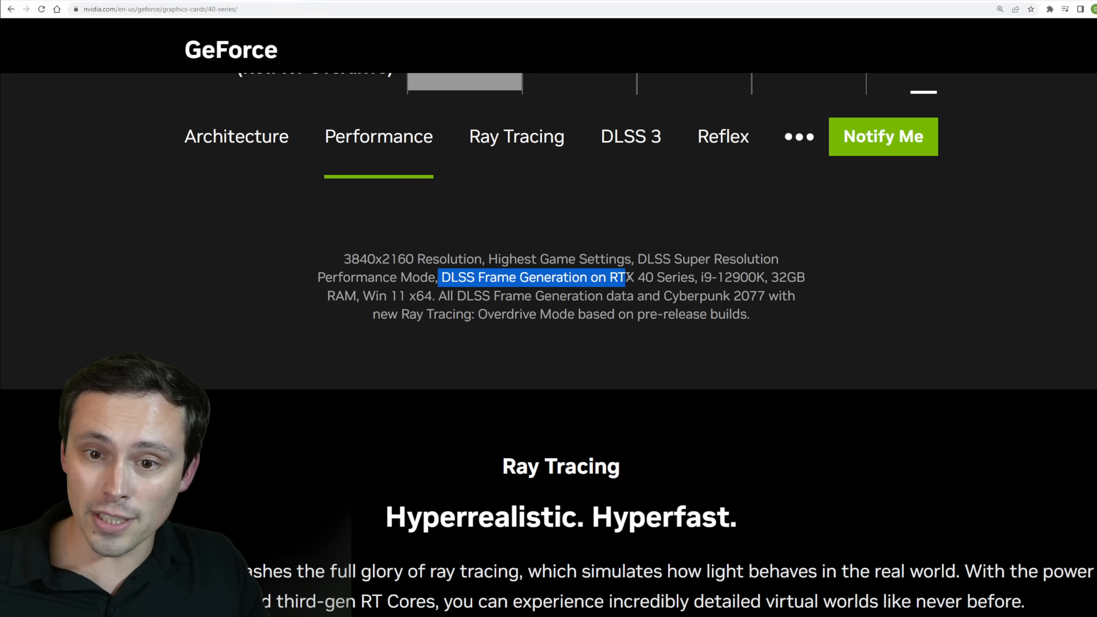
left_click_drag(625, 277, 695, 277)
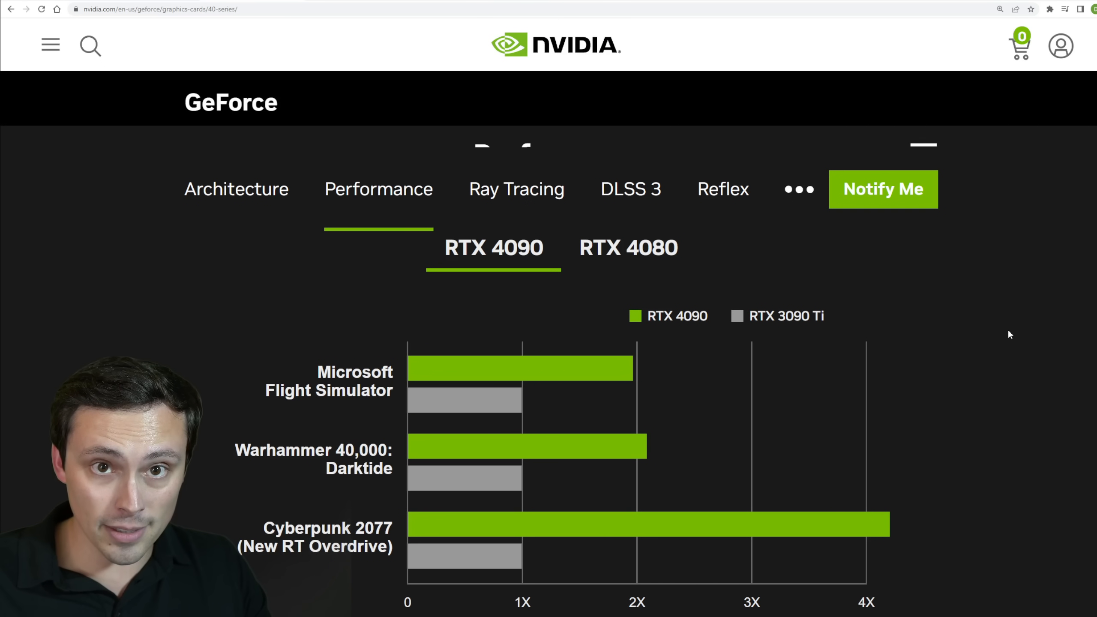
mouse_move(999, 336)
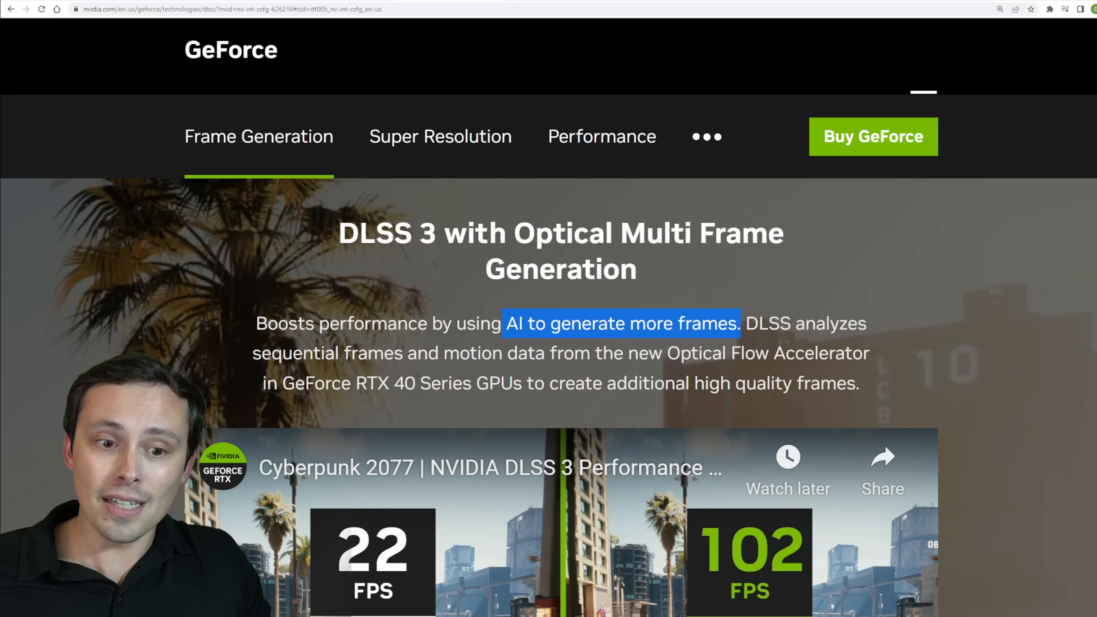
left_click_drag(504, 323, 543, 353)
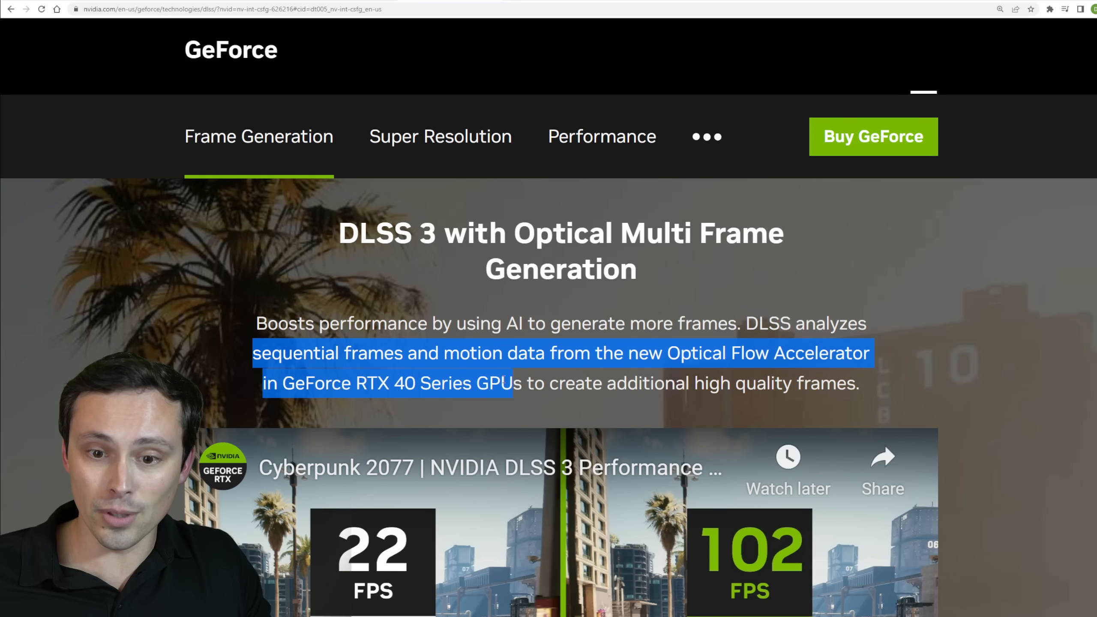
left_click(619, 383)
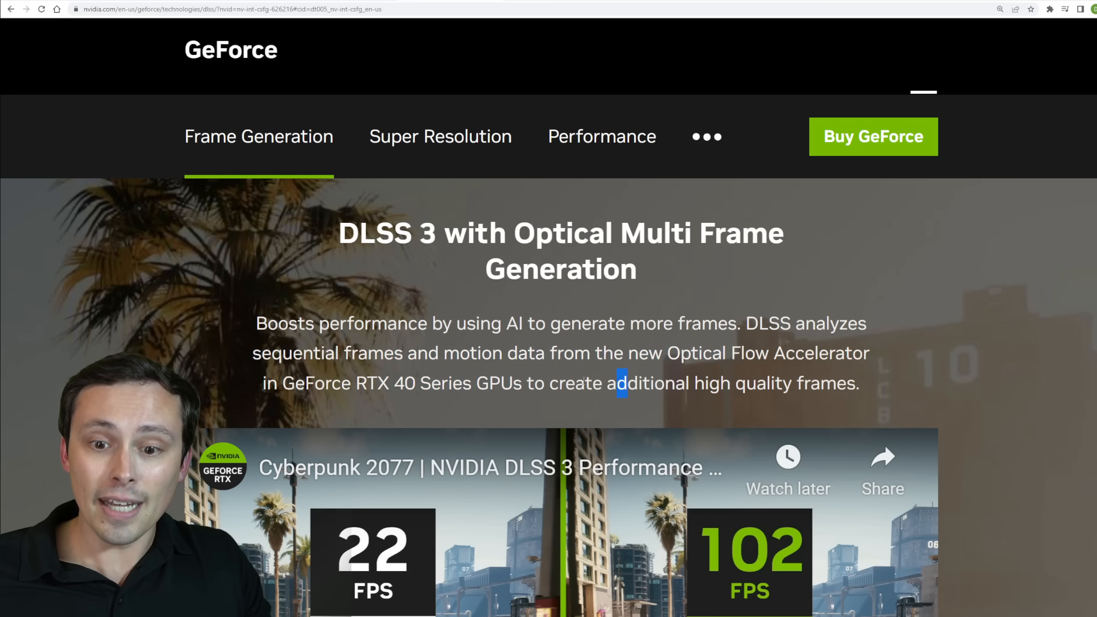
left_click_drag(623, 383, 859, 383)
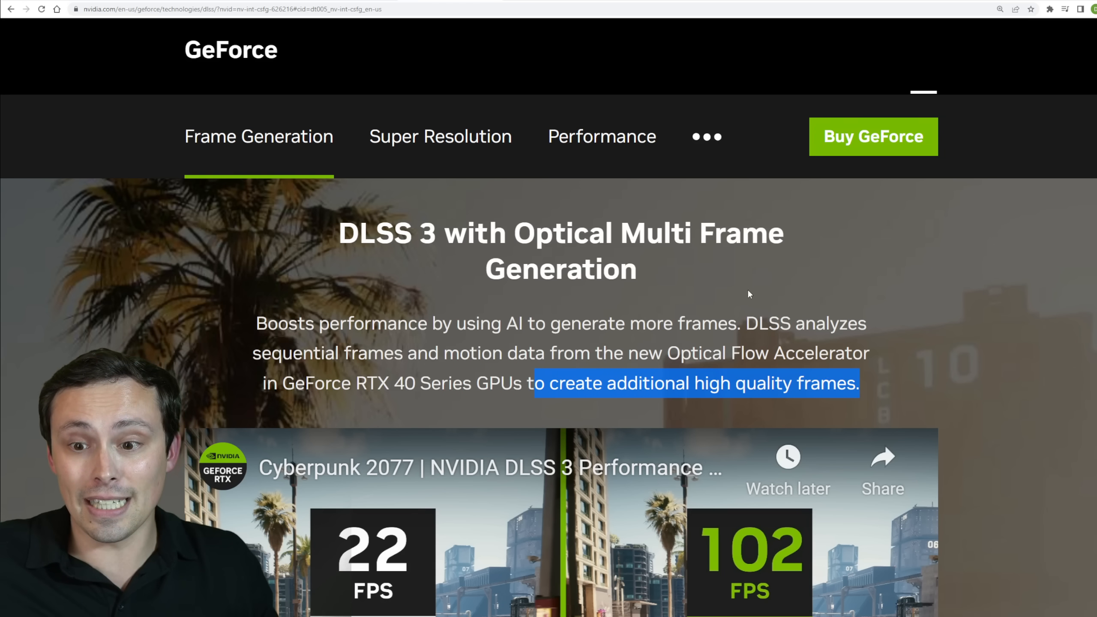
scroll("down", 3)
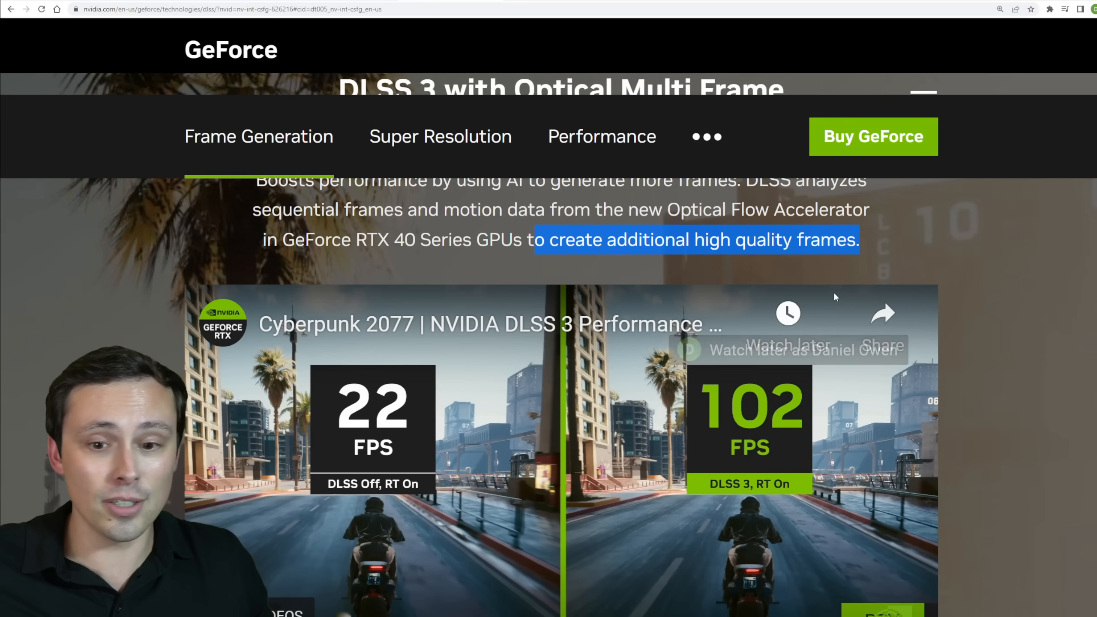
scroll("down", 3)
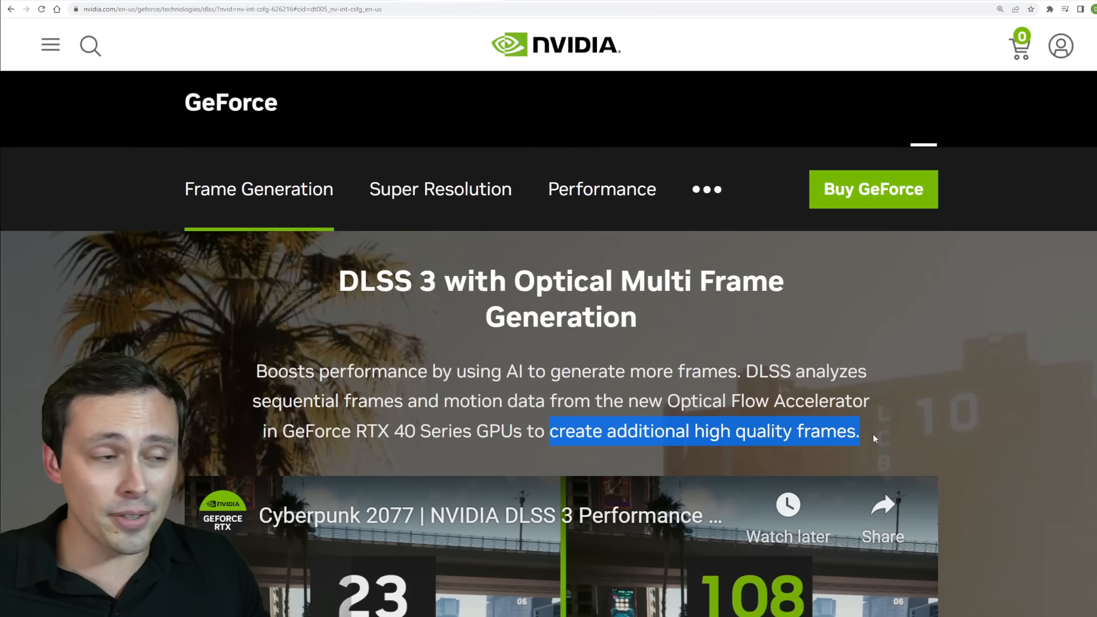
- Scroll the DLSS 3 page to the Cyberpunk 2077 comparison: 23 FPS DLSS Off vs 108 FPS DLSS 3
scroll("down", 3)
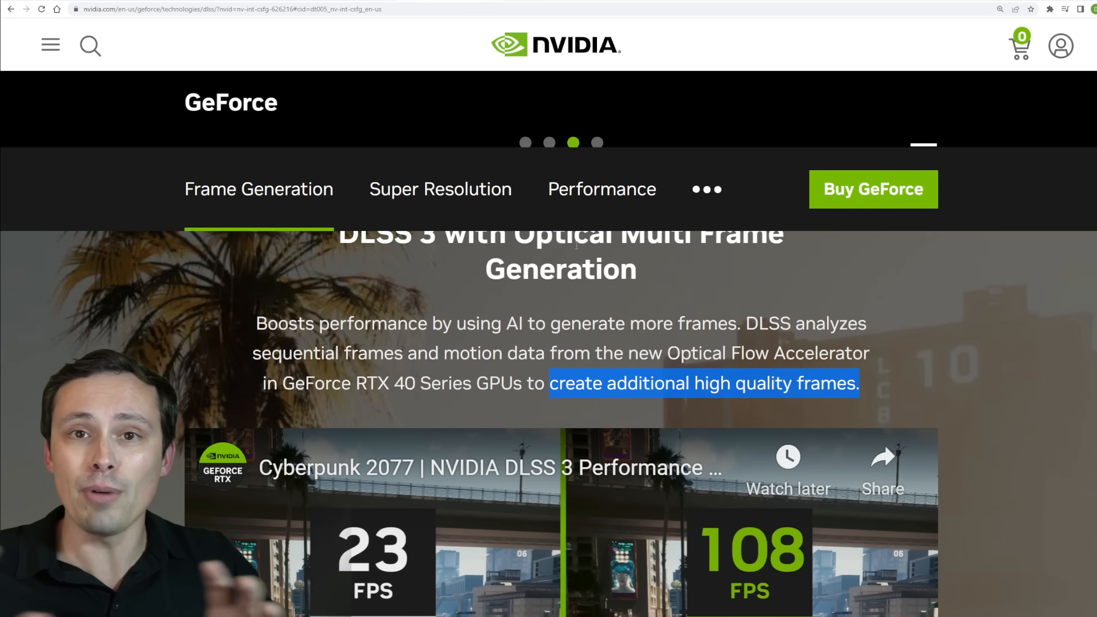
scroll("down", 3)
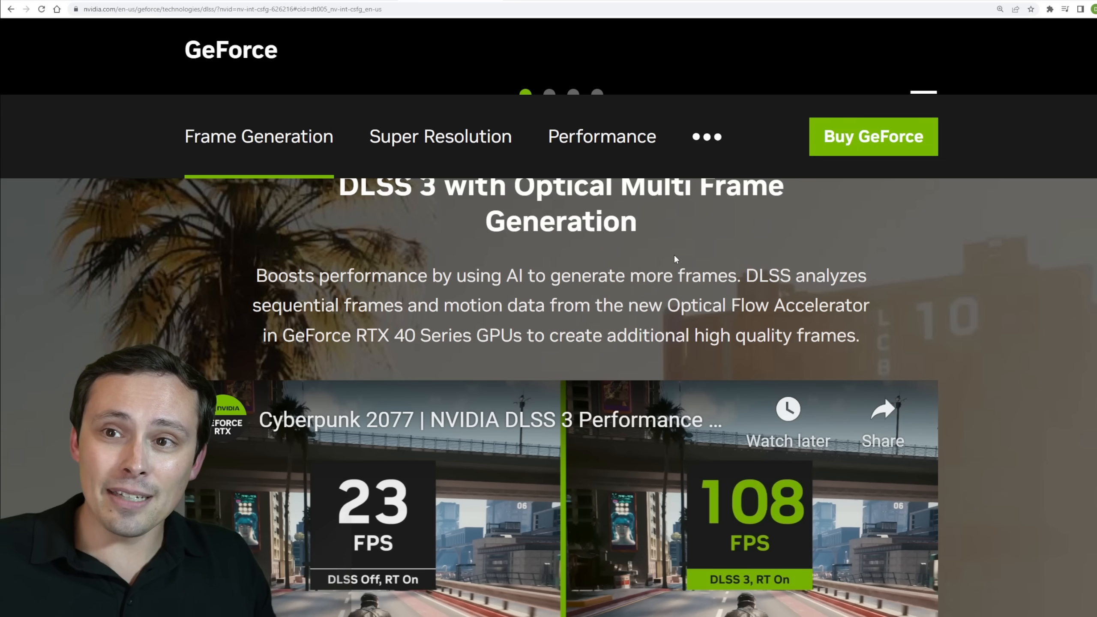
mouse_move(655, 253)
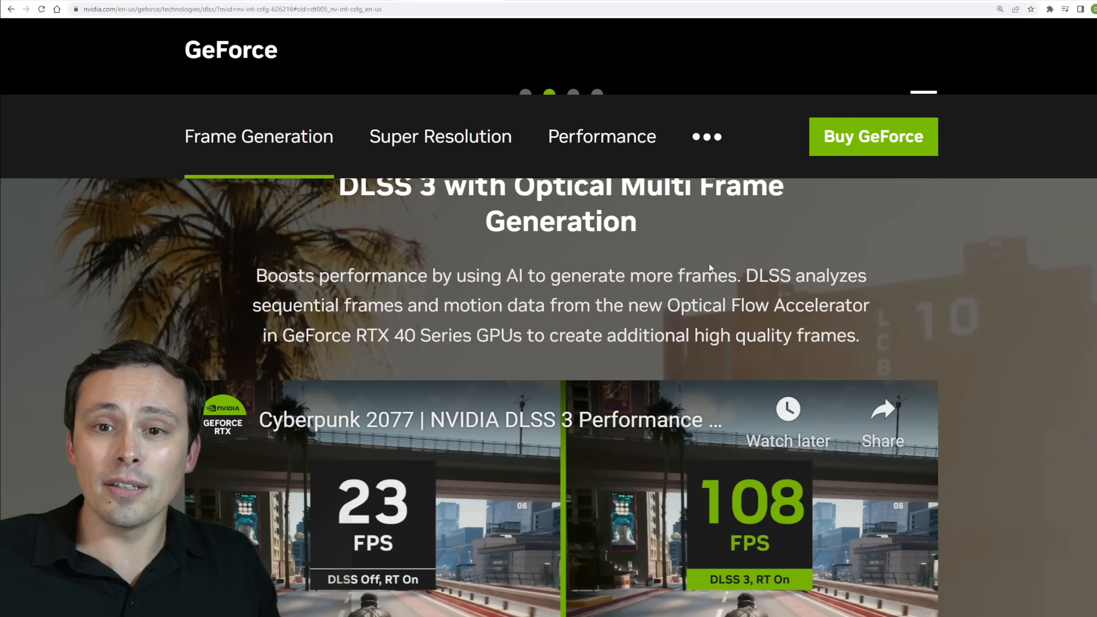
mouse_move(717, 248)
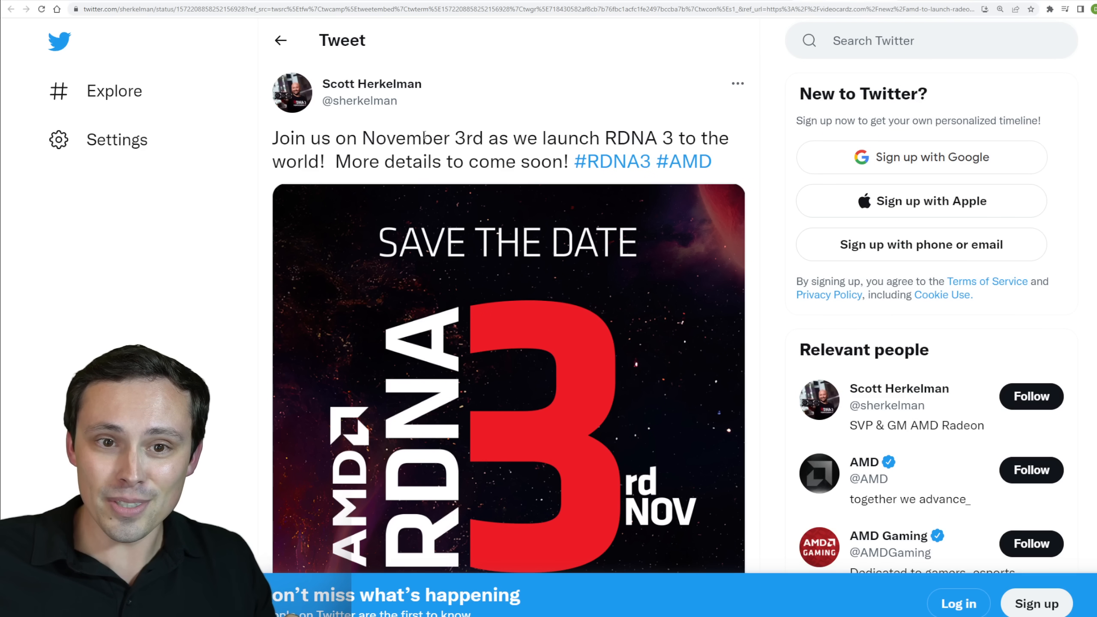
left_click_drag(362, 138, 508, 138)
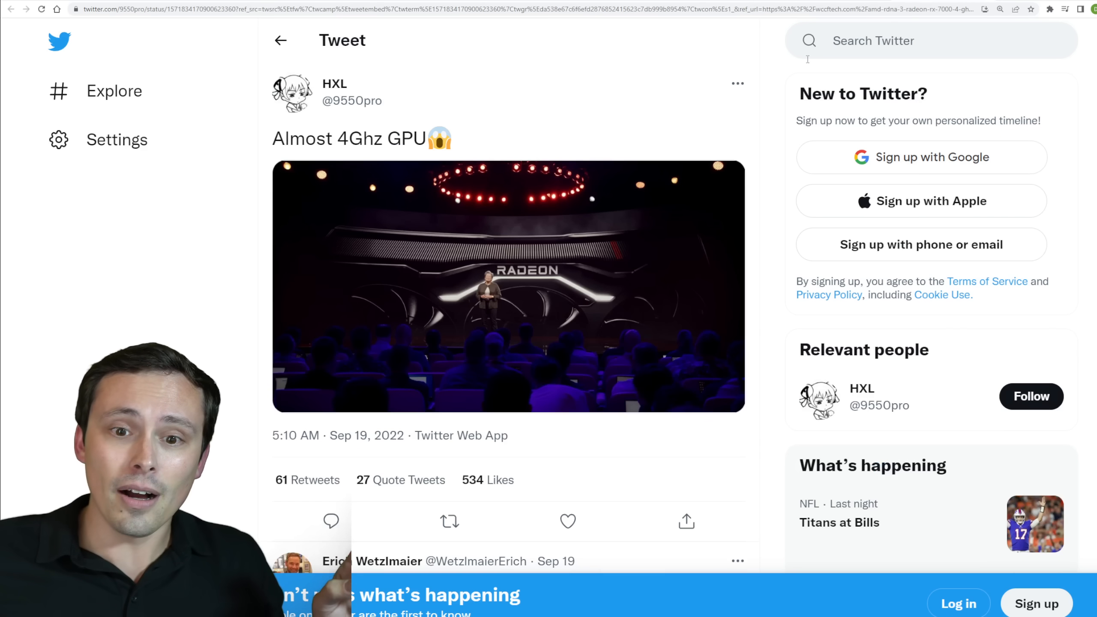
mouse_move(186, 61)
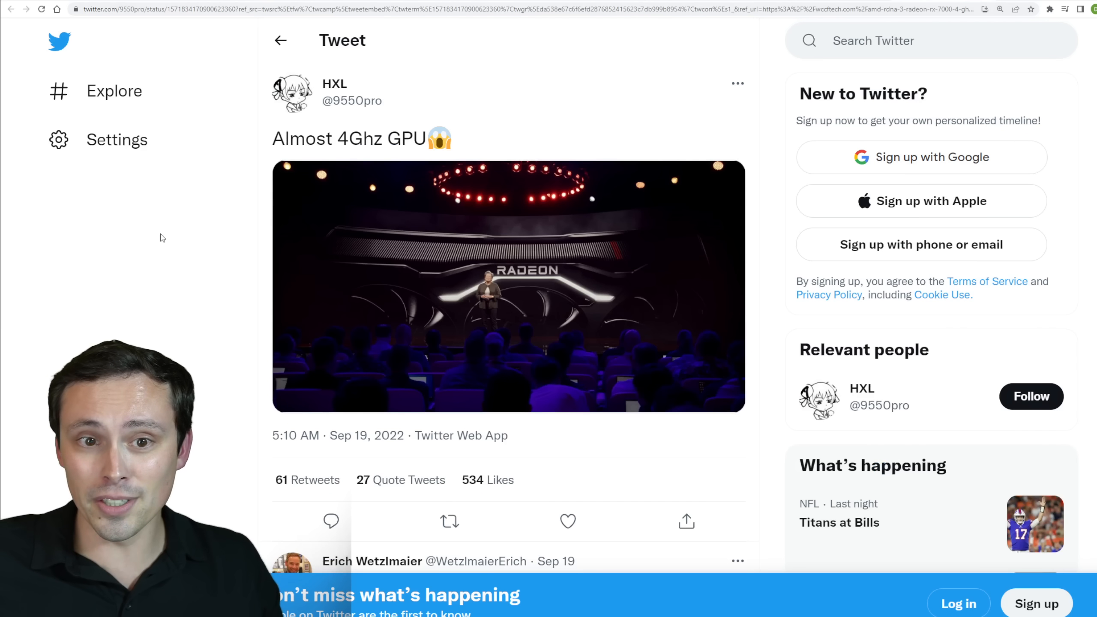
mouse_move(382, 164)
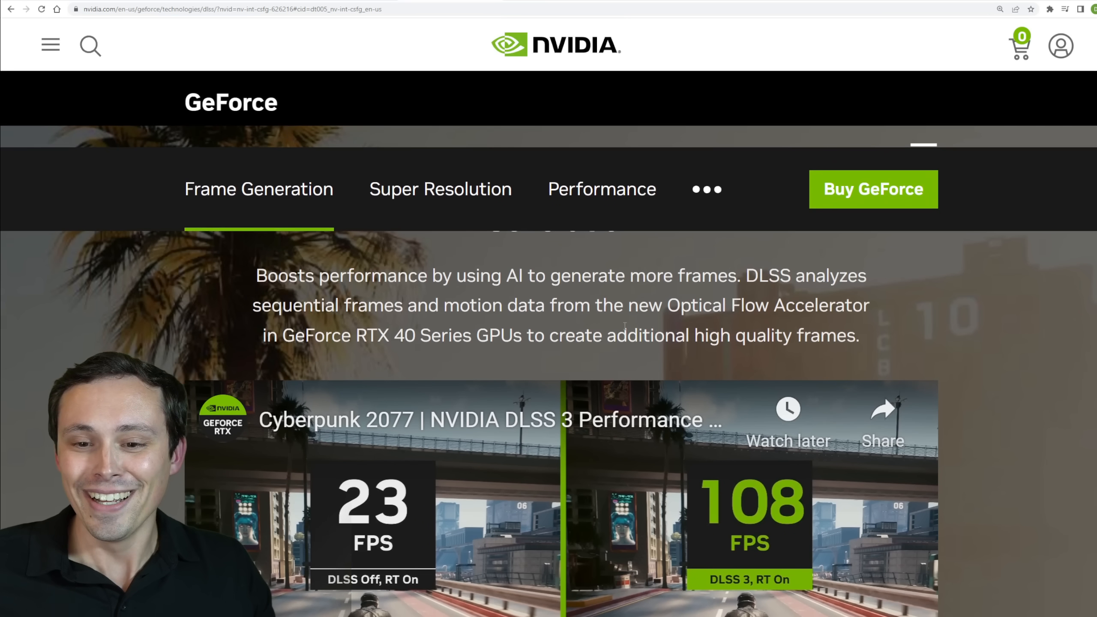
mouse_move(612, 323)
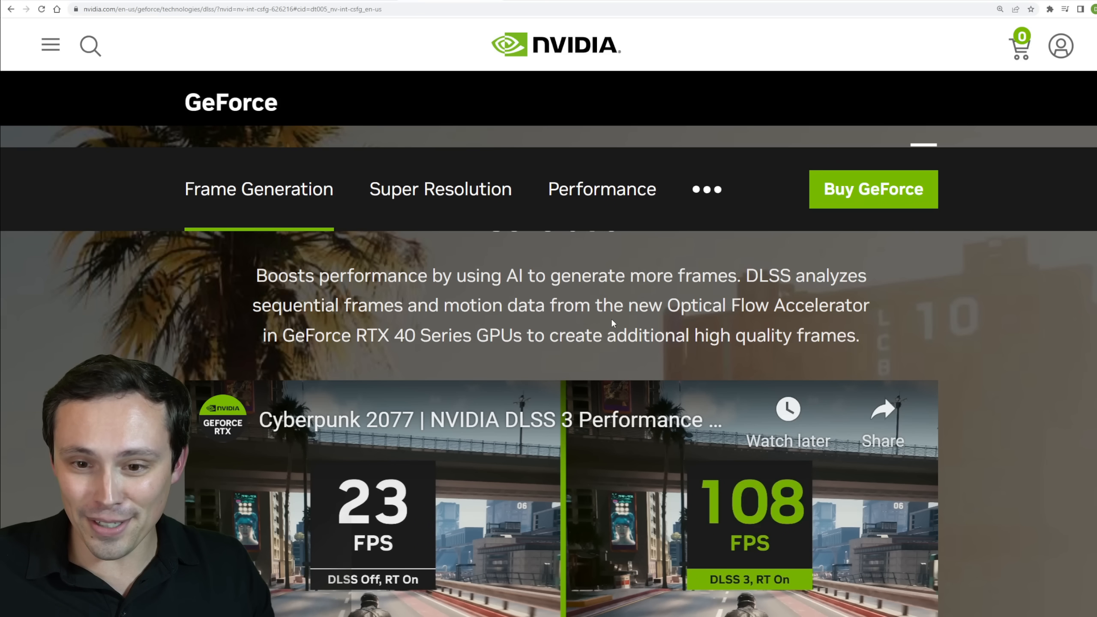
- Highlight the phrase 'create additional high quality frames' in the DLSS 3 description and move down
left_click_drag(547, 336, 857, 335)
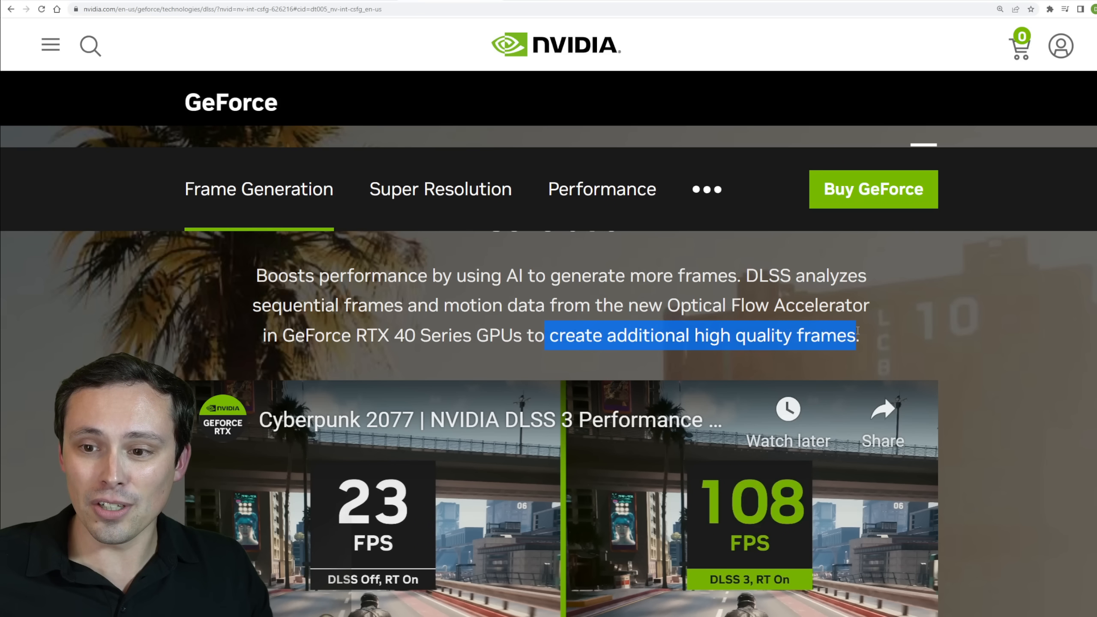
scroll("down", 3)
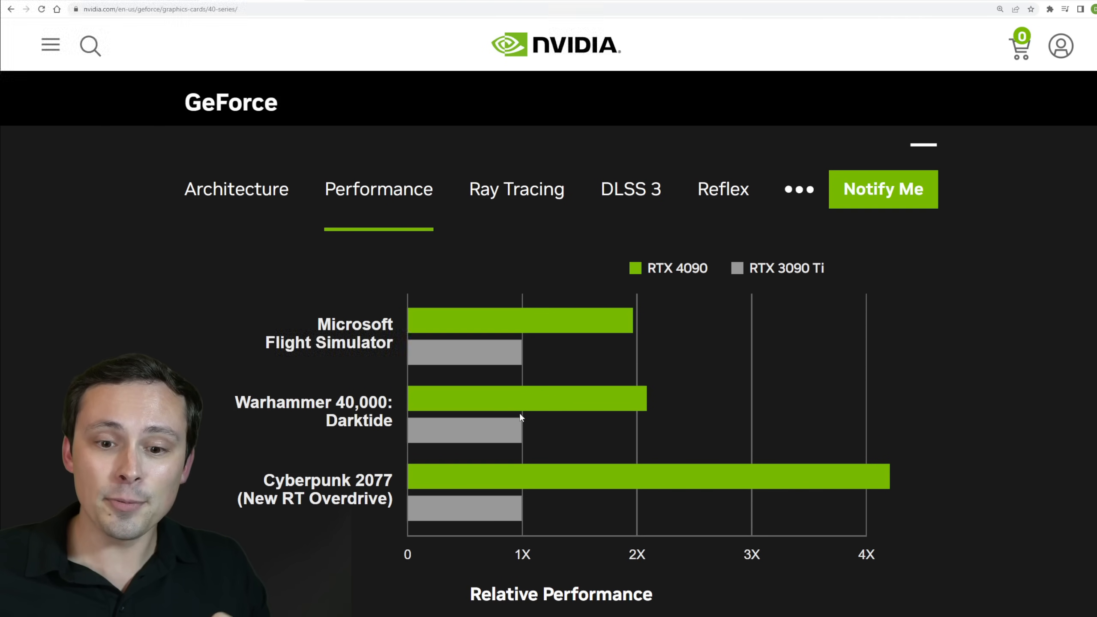
- Highlight the RTX 4090 legend label in the chart, then switch to the Ada Lovelace architecture page
left_click_drag(751, 268, 824, 269)
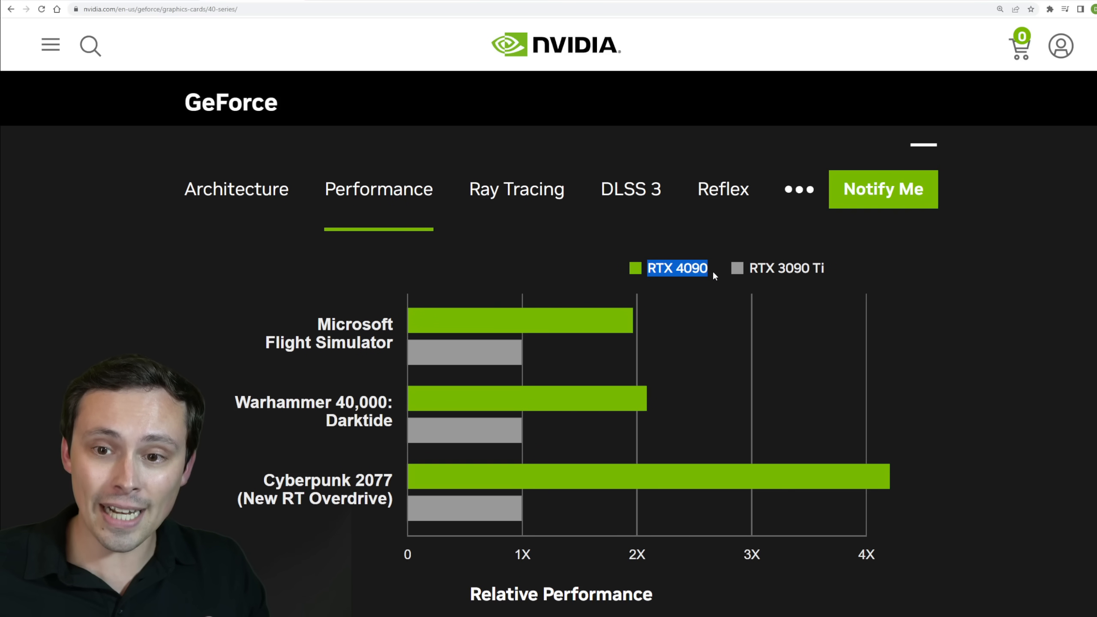
mouse_move(733, 280)
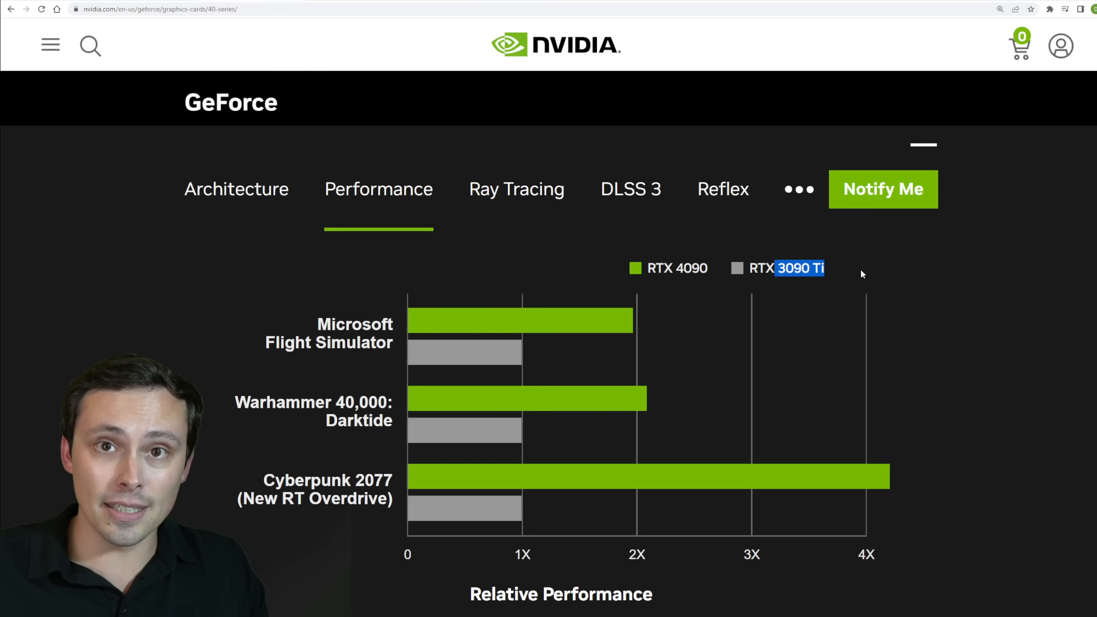
scroll("down", 3)
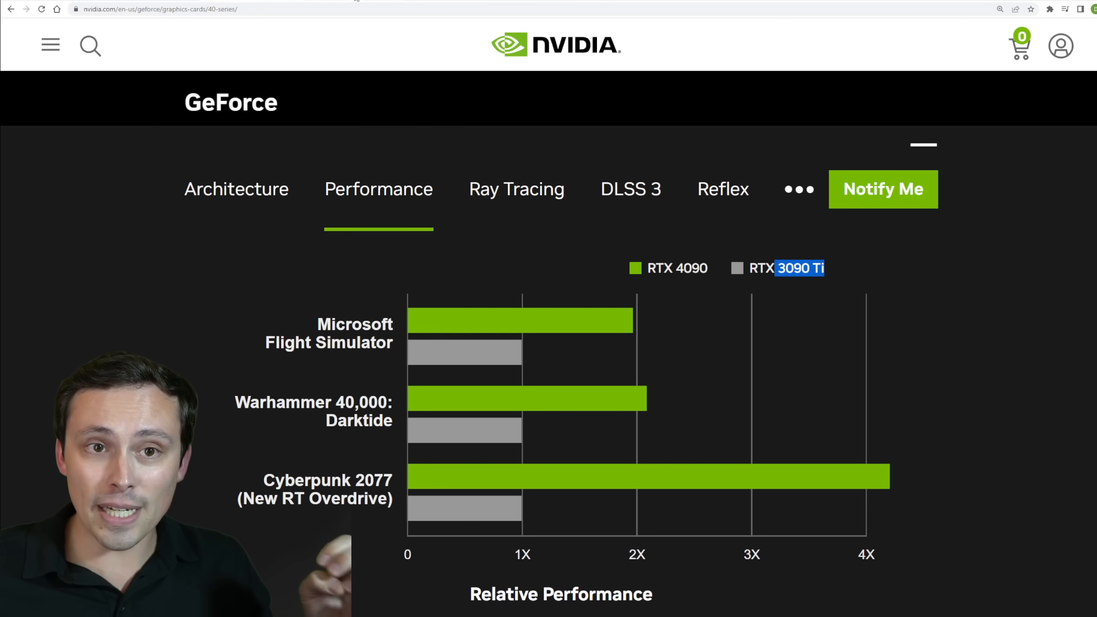
left_click(235, 189)
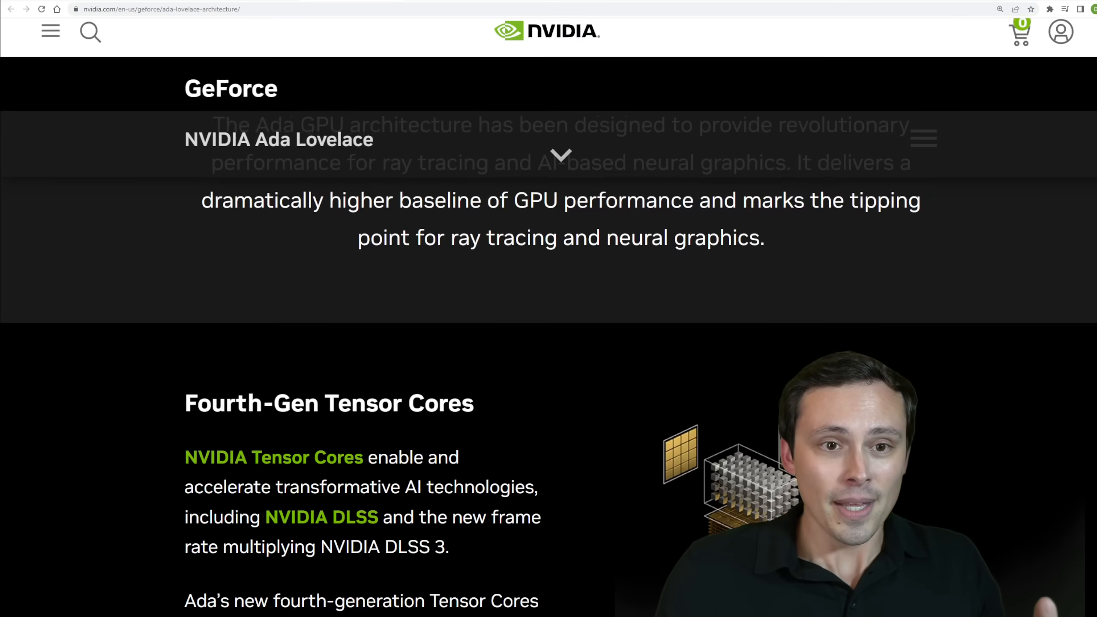
- Scroll the Ada Lovelace page down to the Fourth-Gen Tensor Cores section, clearing a stray heading highlight
scroll("down", 3)
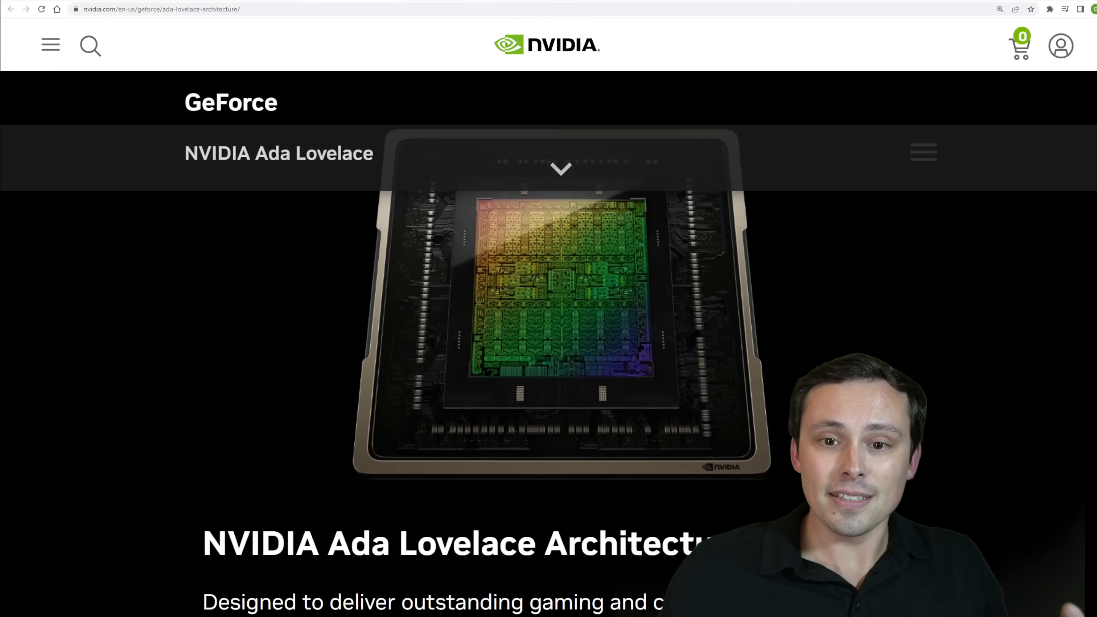
scroll("down", 3)
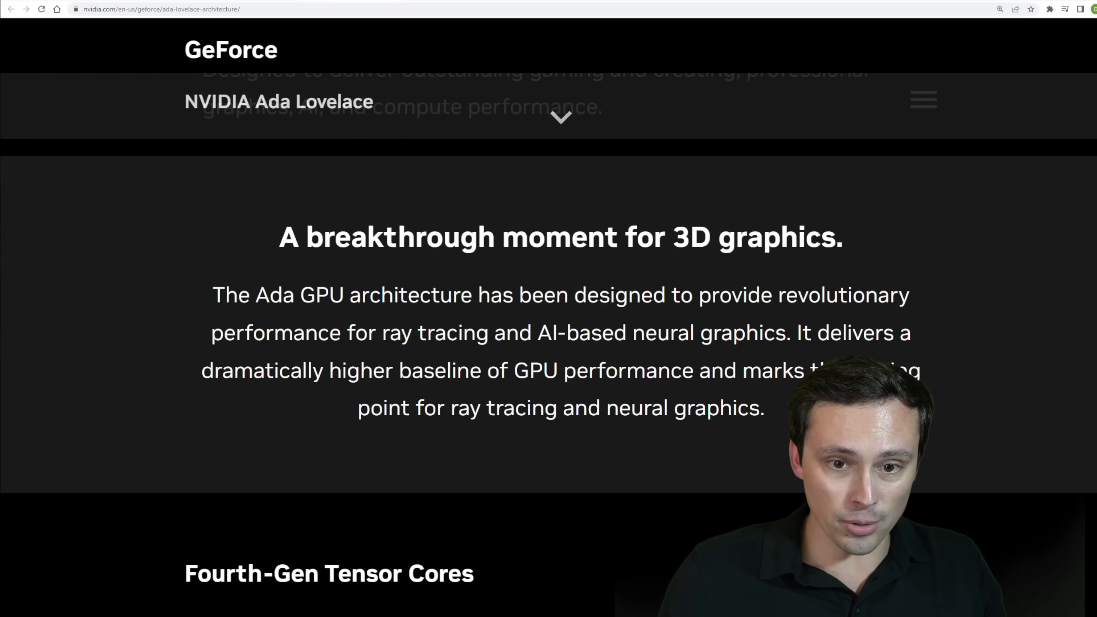
scroll("down", 3)
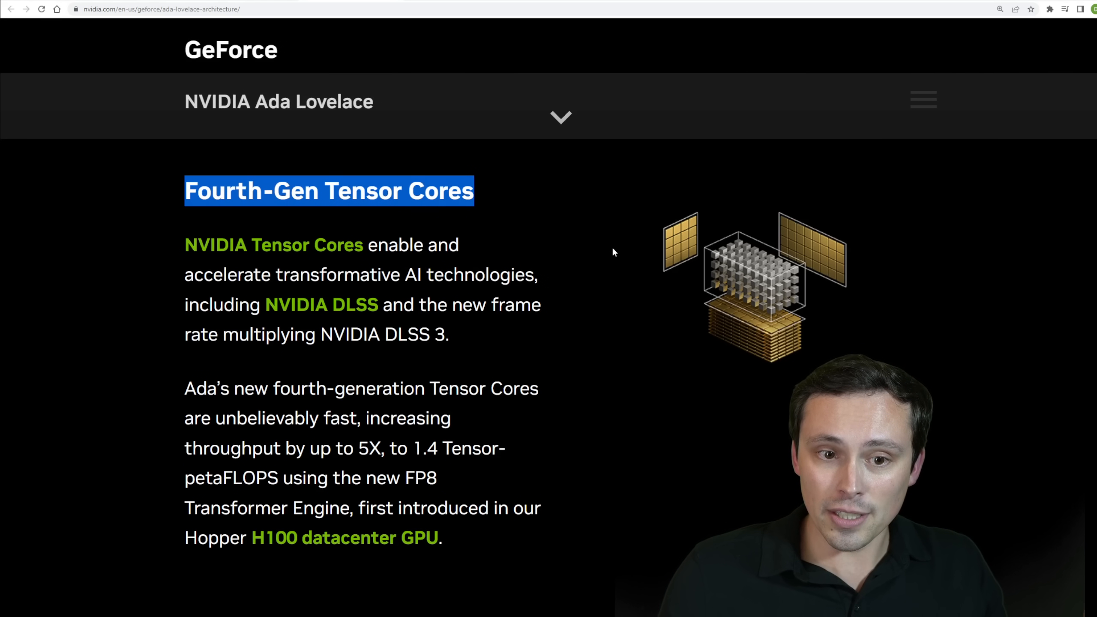
left_click(447, 285)
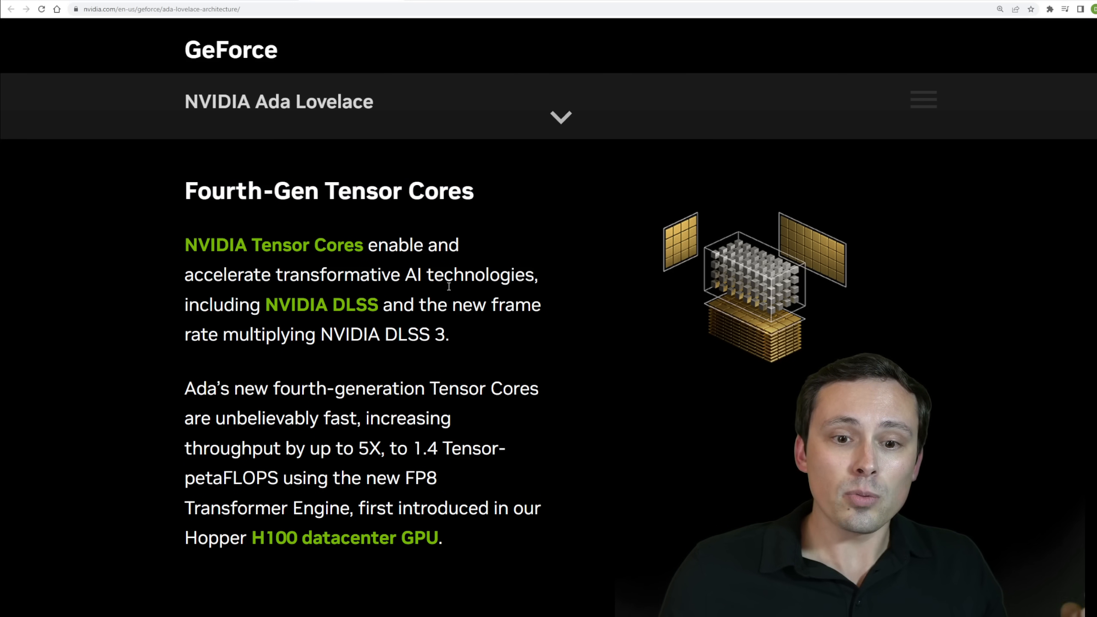
scroll("down", 3)
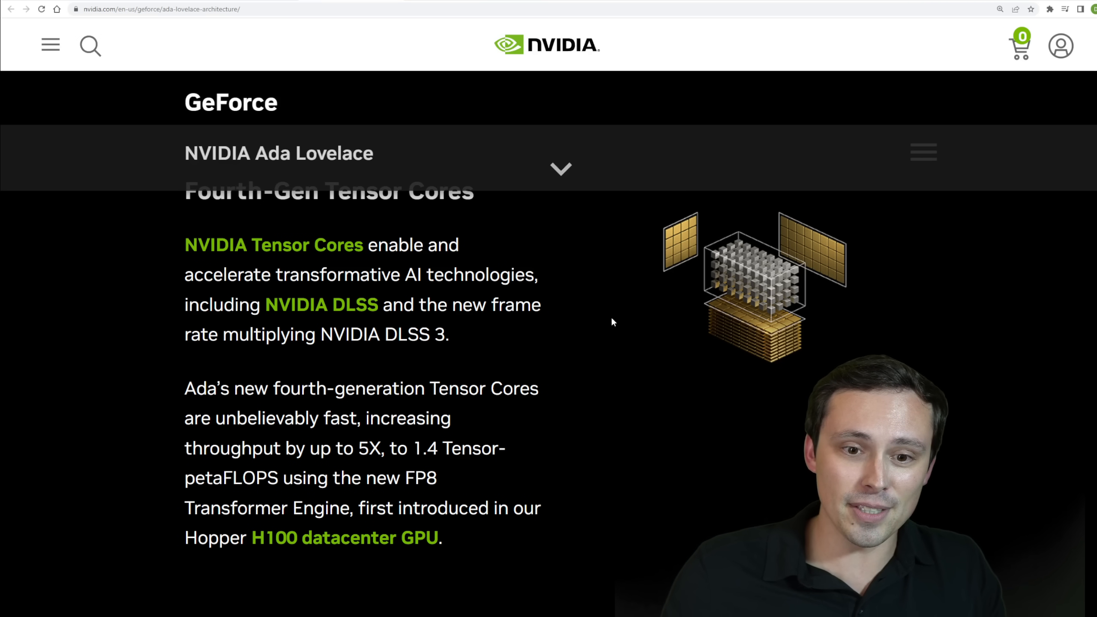
scroll("down", 3)
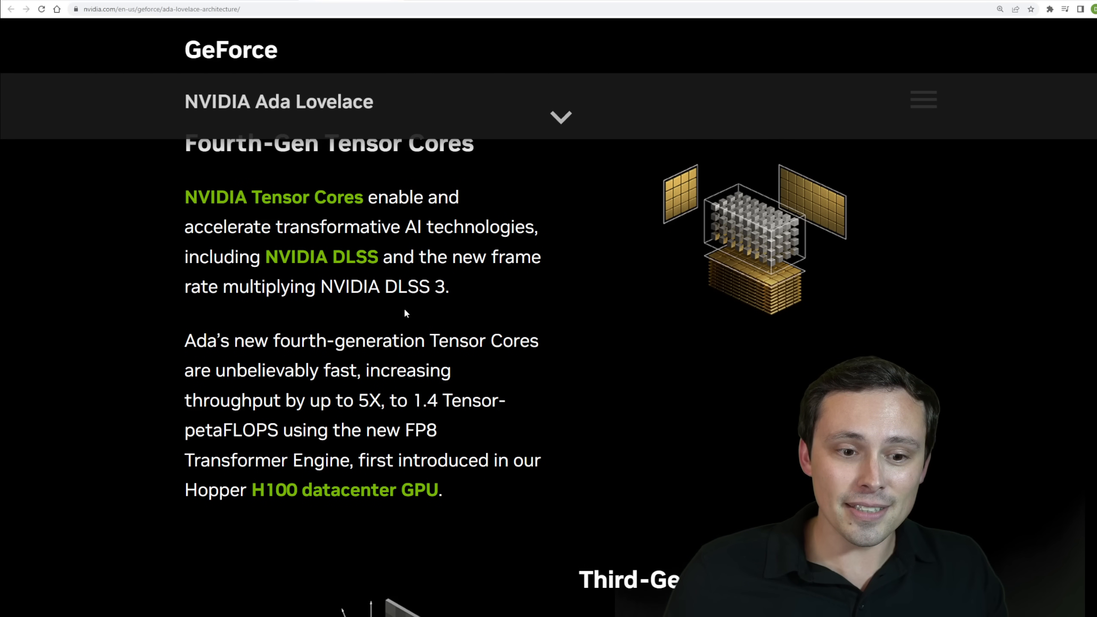
scroll("down", 3)
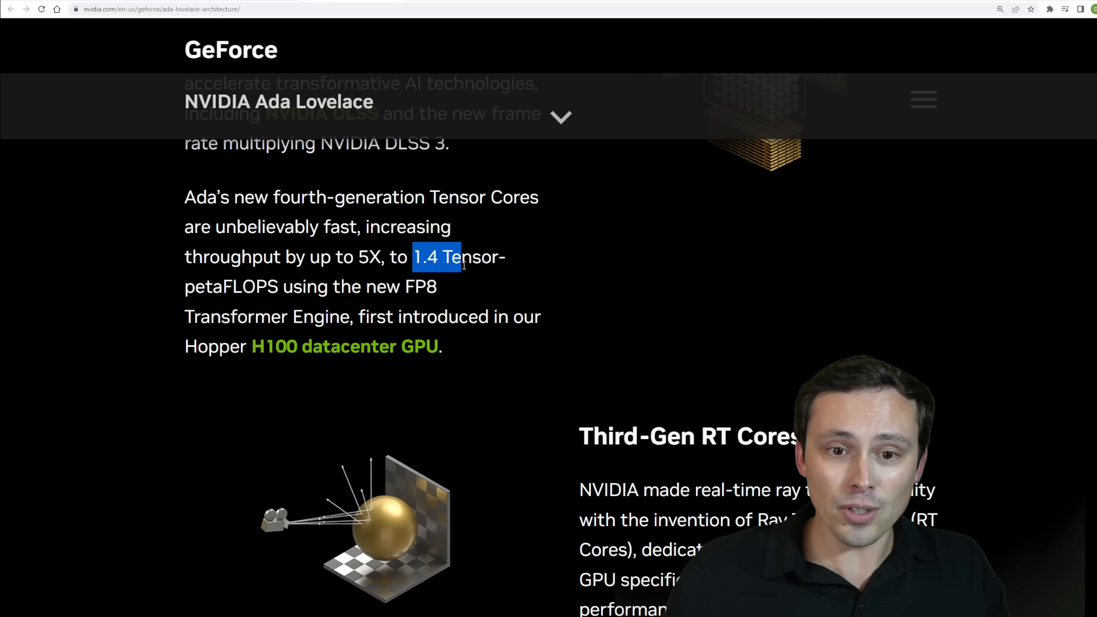
- Highlight '1.4 Tensor-petaFLOPS using the new FP8 Transformer Engine' and continue to Third-Gen RT Cores
left_click_drag(459, 257, 291, 287)
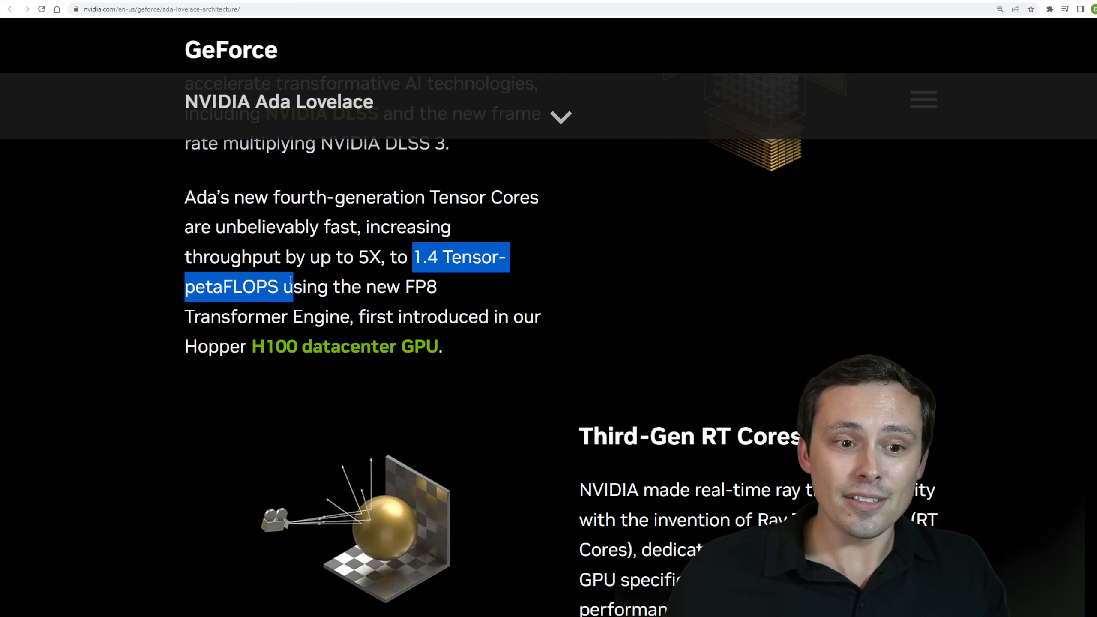
left_click_drag(287, 286, 437, 286)
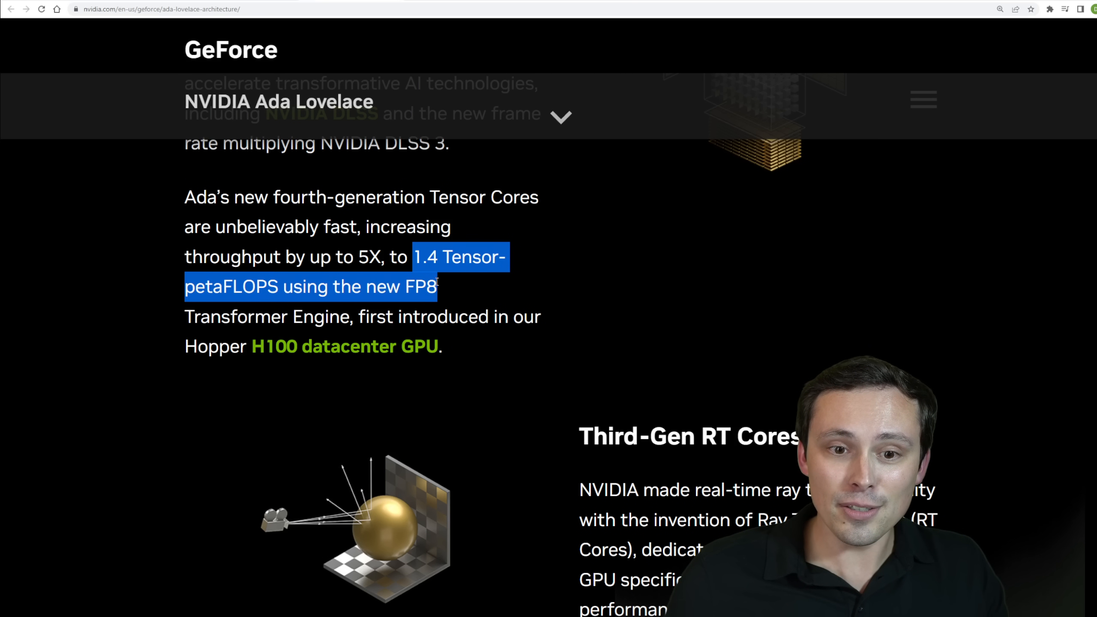
left_click_drag(439, 285, 357, 317)
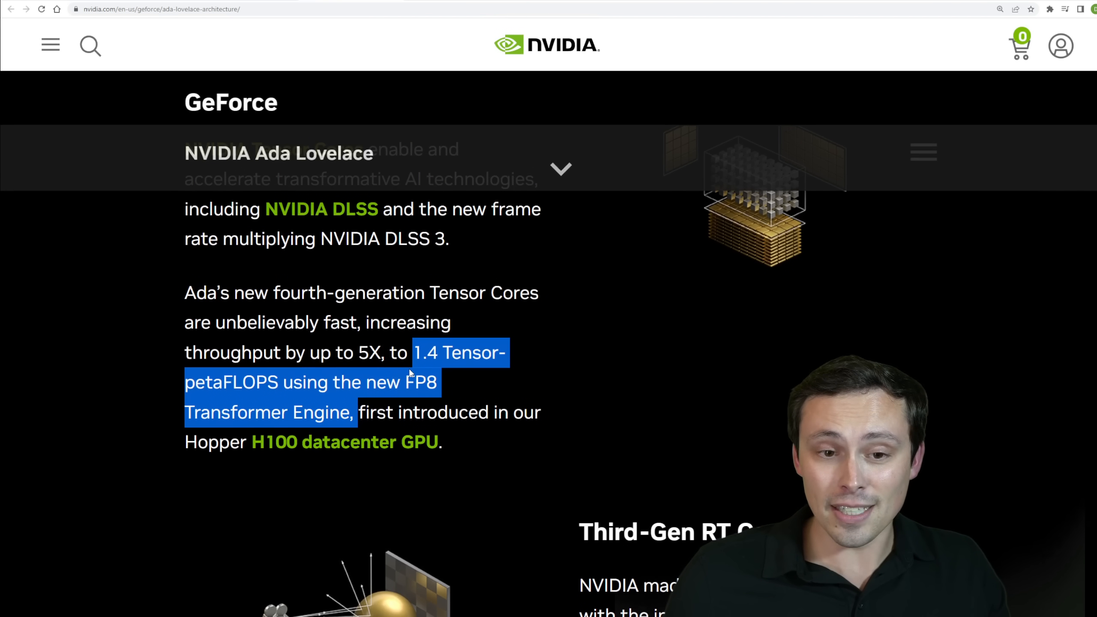
scroll("down", 3)
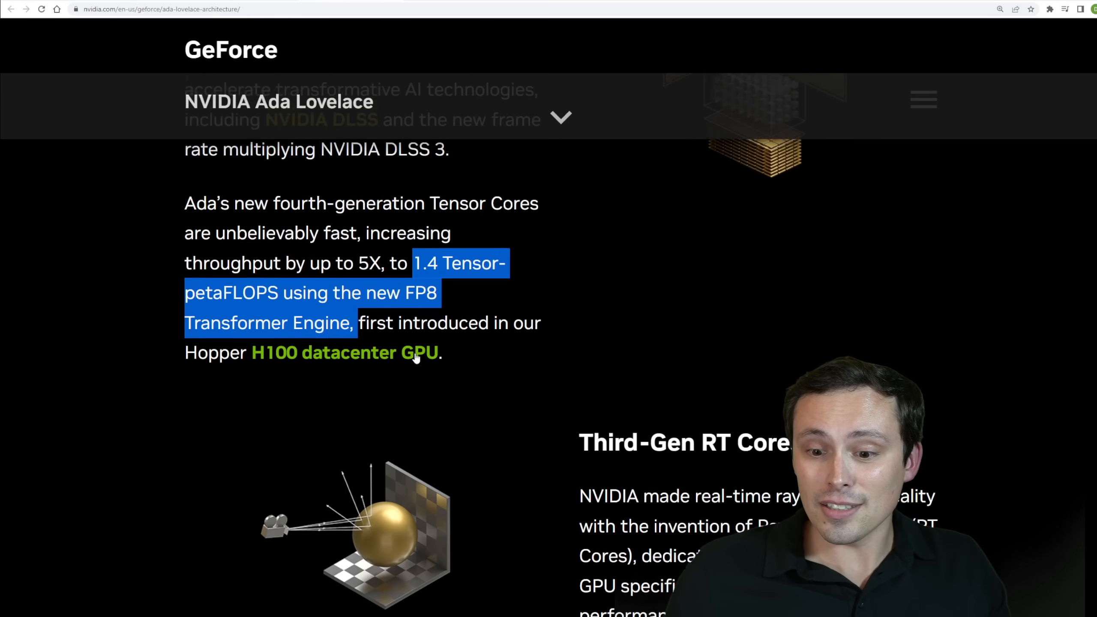
scroll("down", 3)
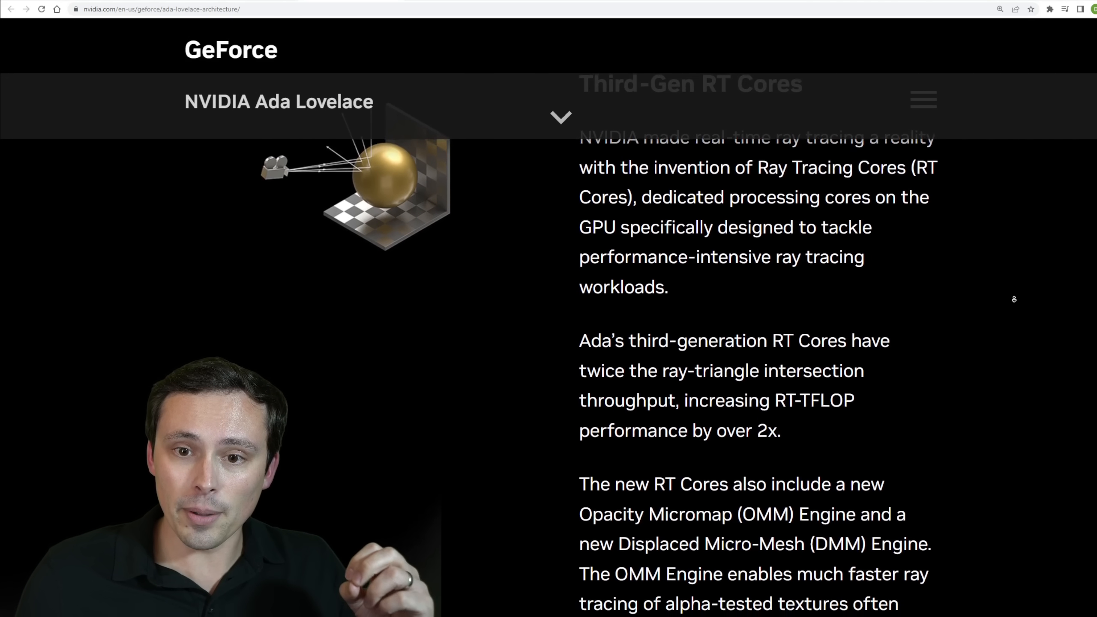
- Highlight the 'by over 2x' RT-TFLOP claim and scroll on to the Shader Execution Reordering section
scroll("down", 3)
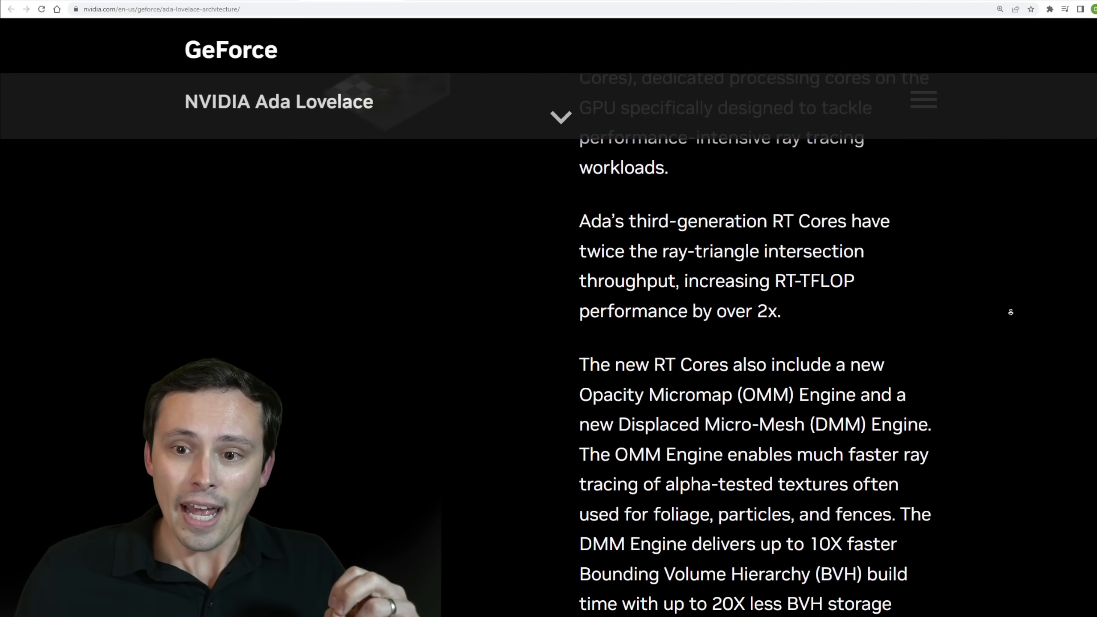
scroll("down", 3)
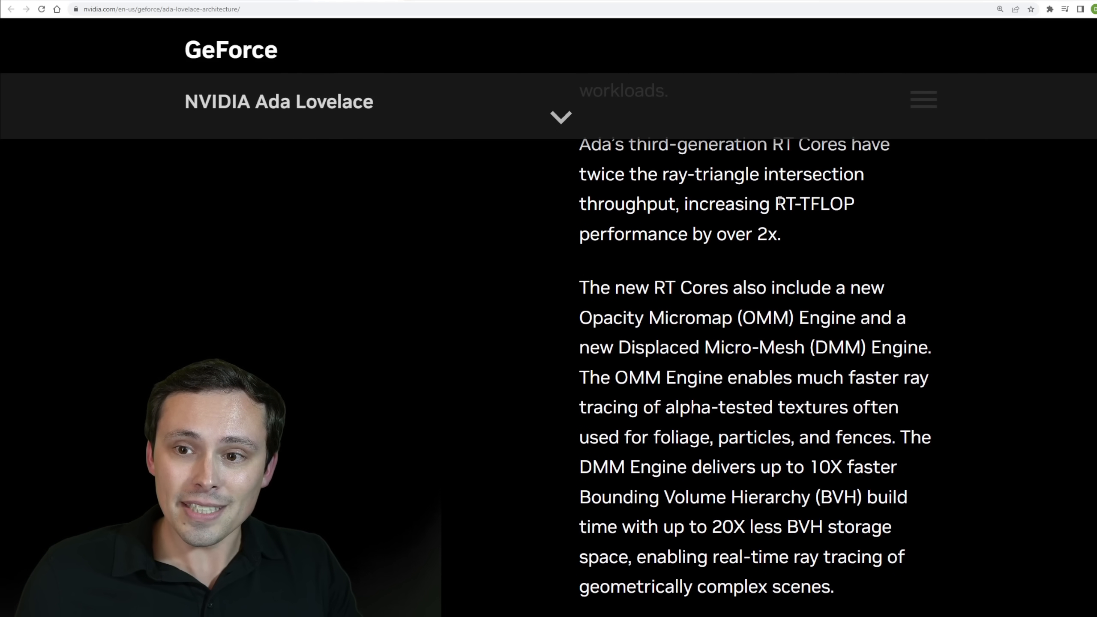
left_click_drag(688, 234, 780, 234)
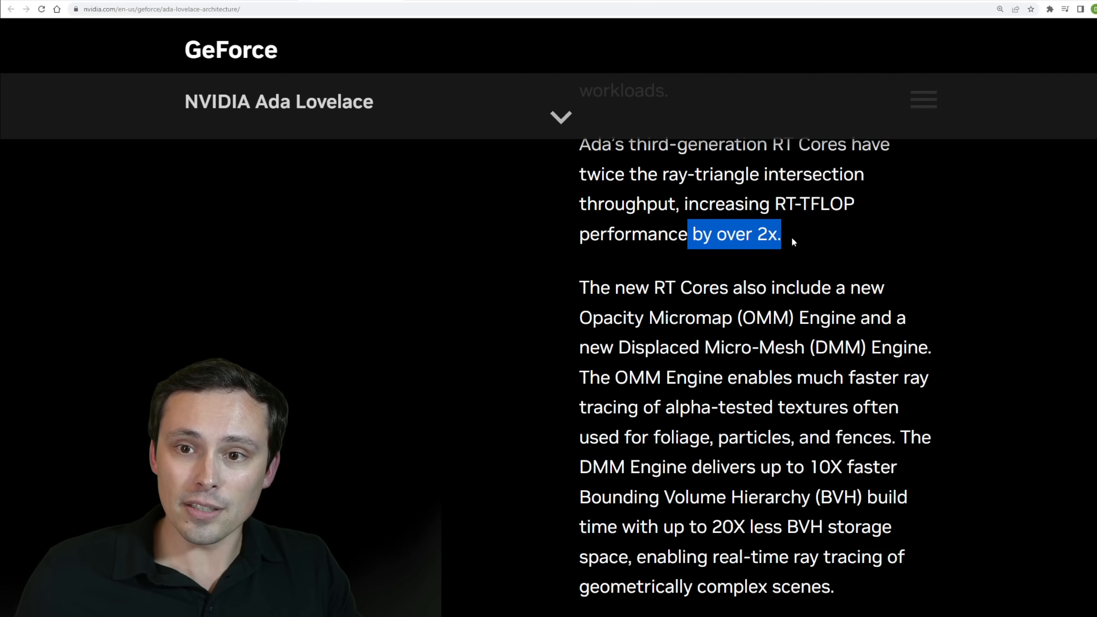
scroll("down", 3)
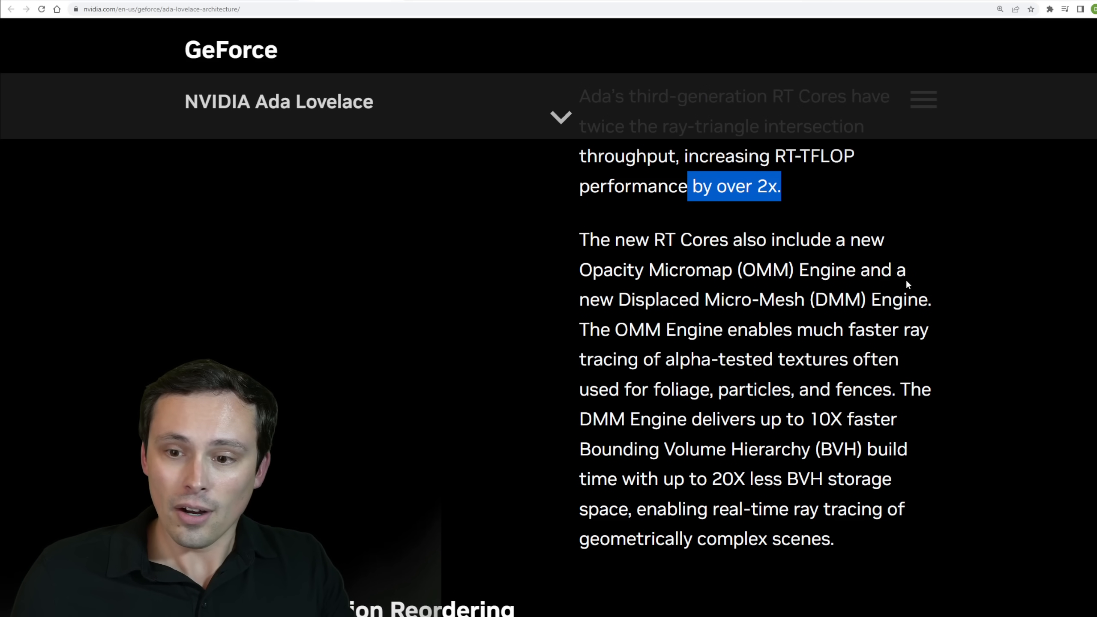
scroll("down", 3)
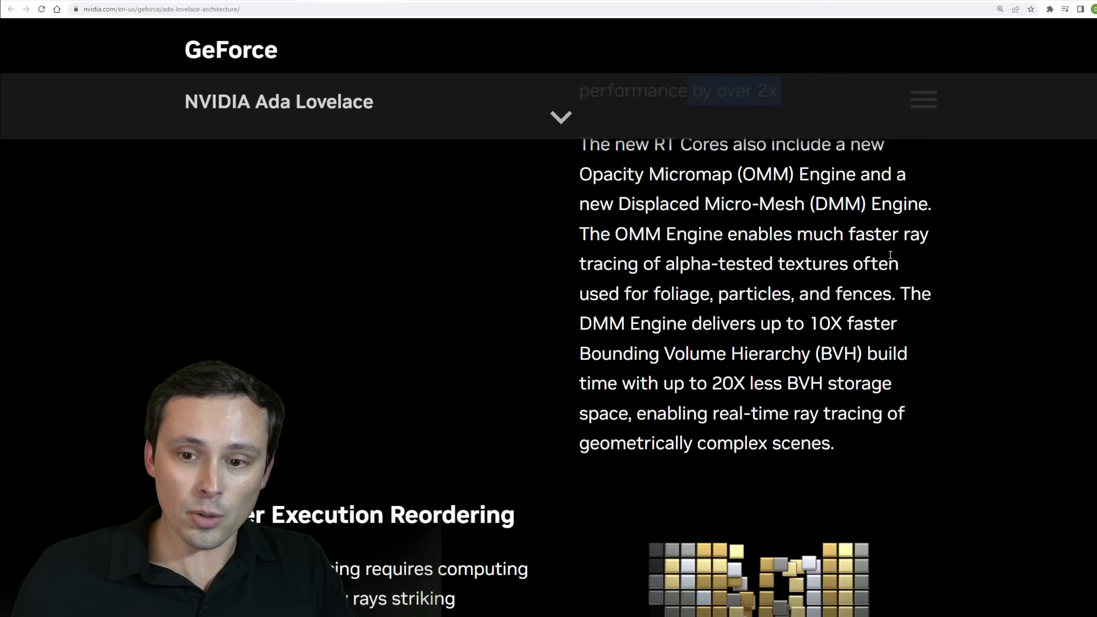
scroll("down", 3)
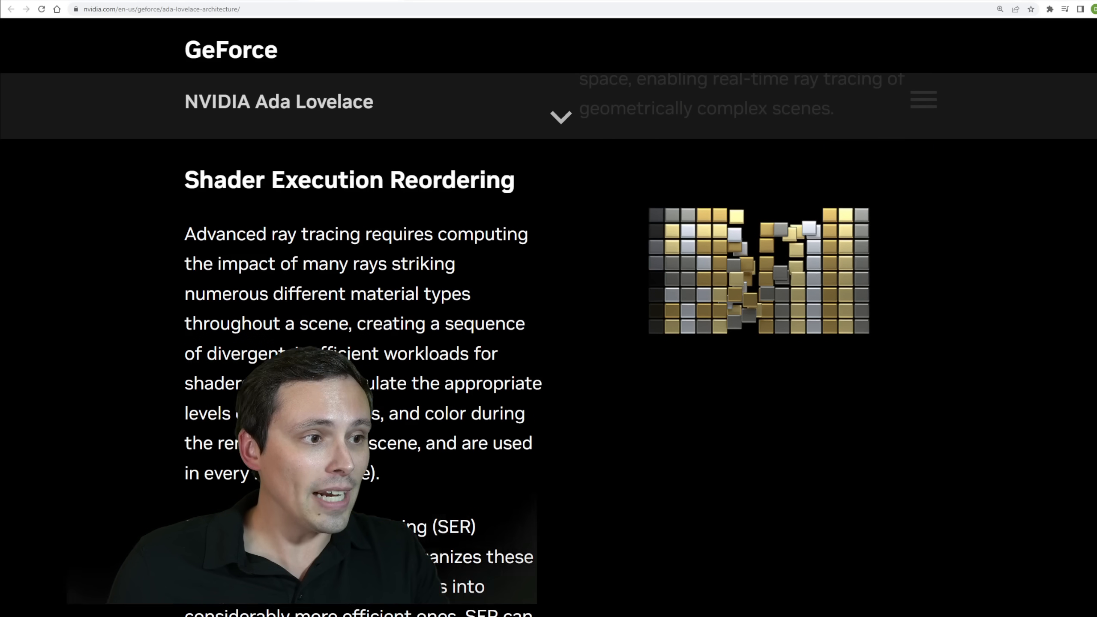
- Highlight the SER name and its phrase about reorganizing inefficient workloads into considerably more efficient ones
scroll("down", 3)
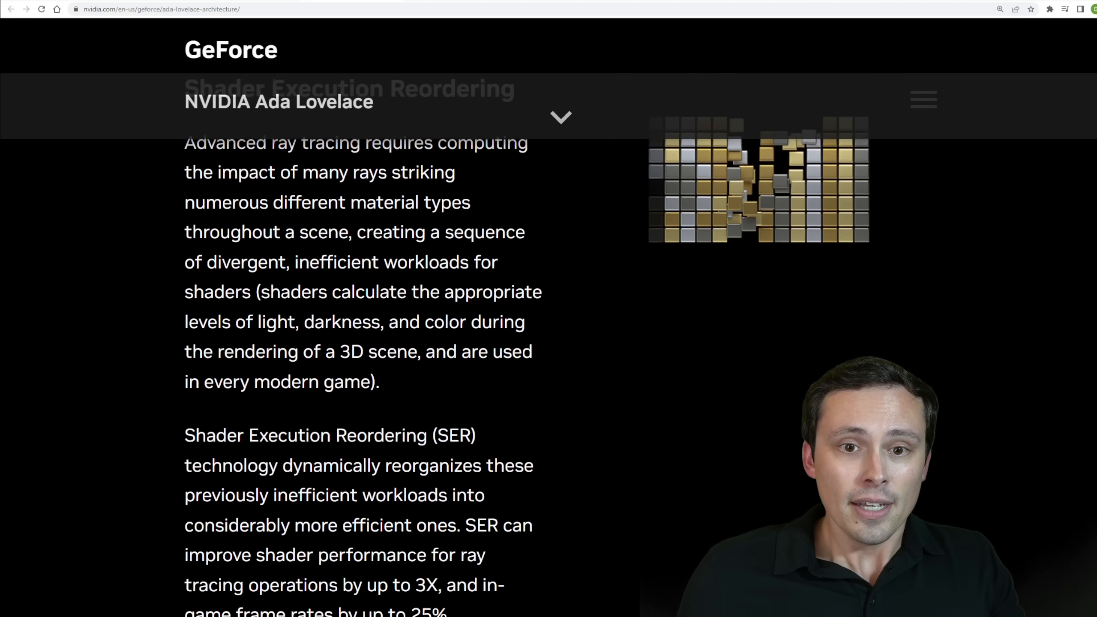
scroll("down", 3)
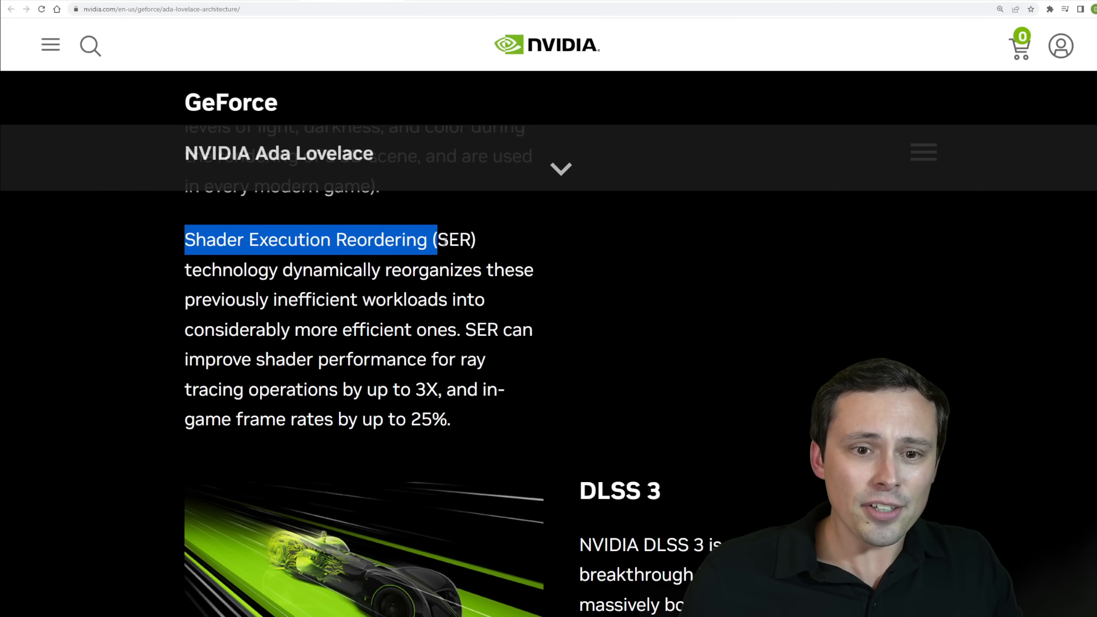
left_click_drag(434, 239, 476, 239)
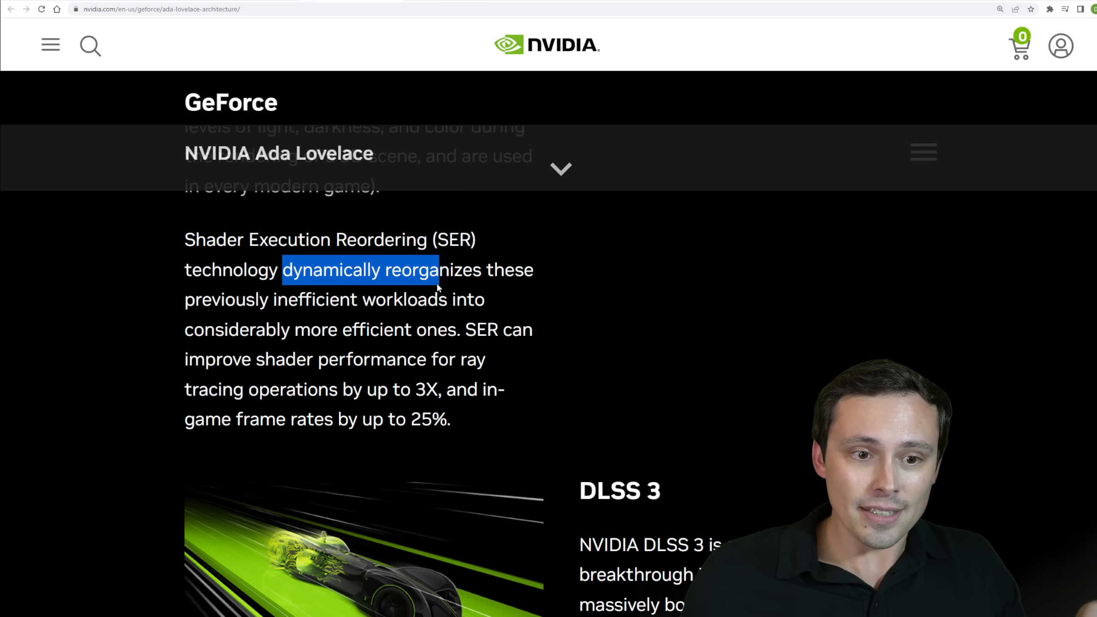
left_click_drag(439, 270, 447, 299)
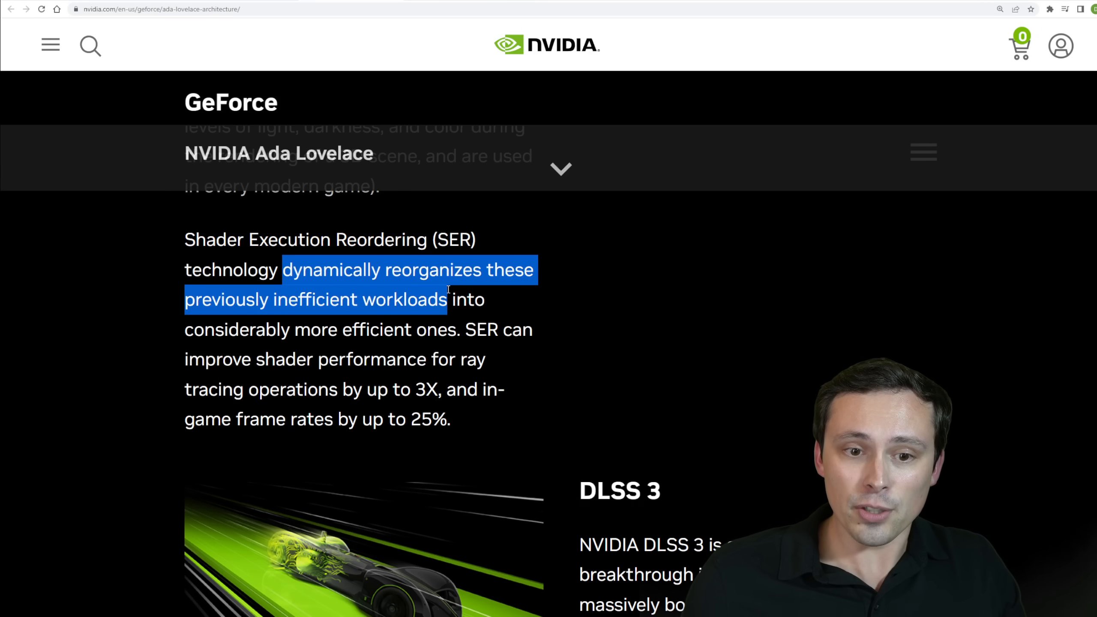
left_click_drag(448, 299, 430, 330)
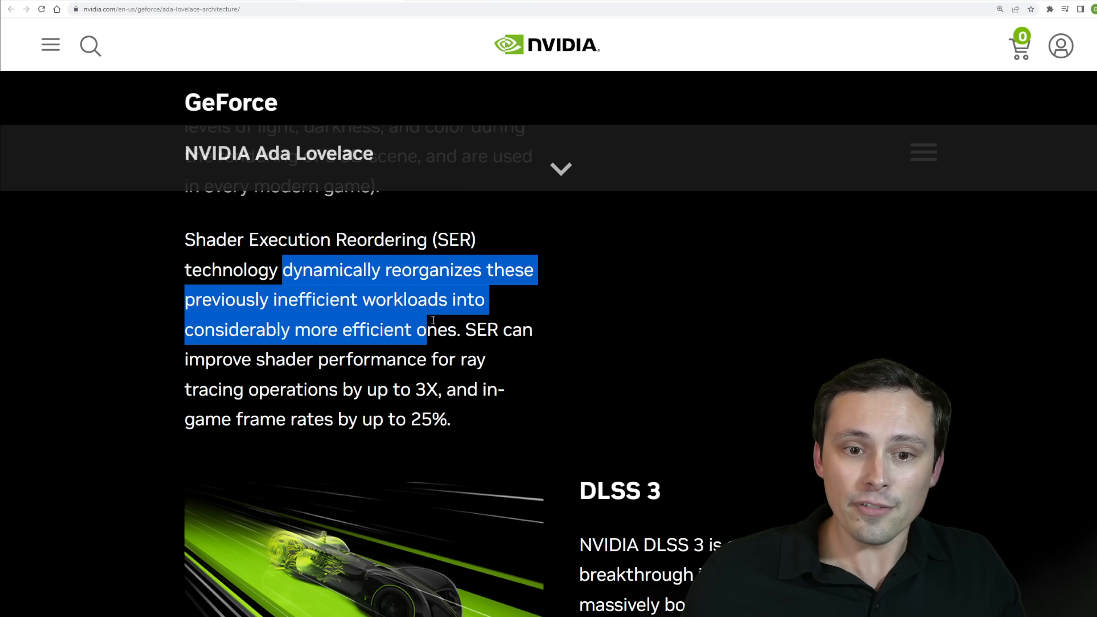
left_click_drag(432, 329, 459, 329)
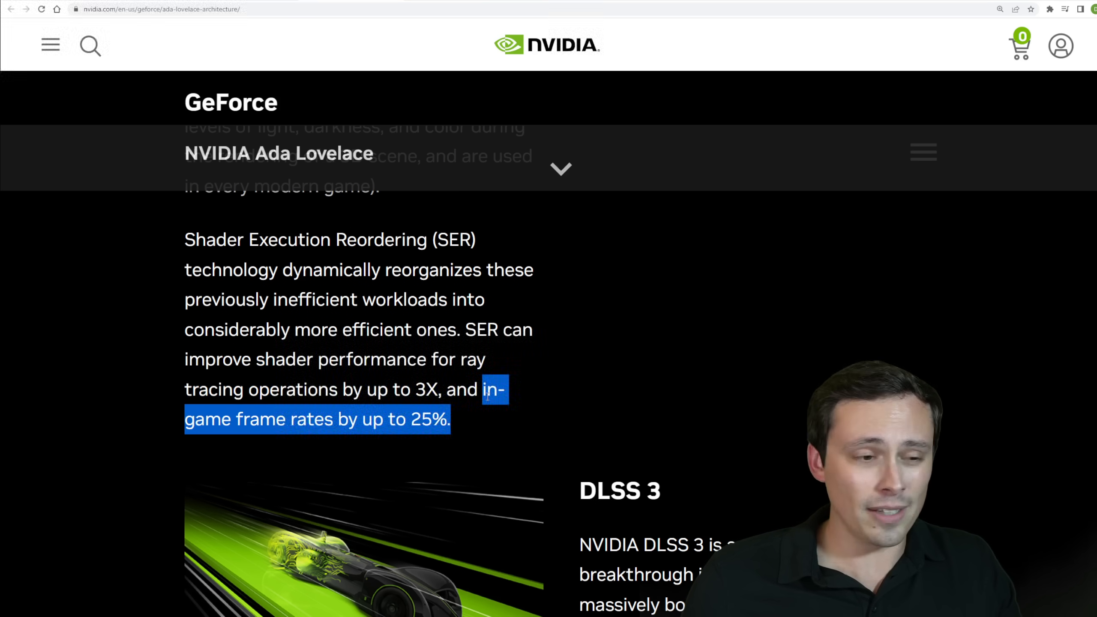
- Clear the highlighted SER text, leaving the 3X shader and 25% frame-rate claims in view
left_click(452, 420)
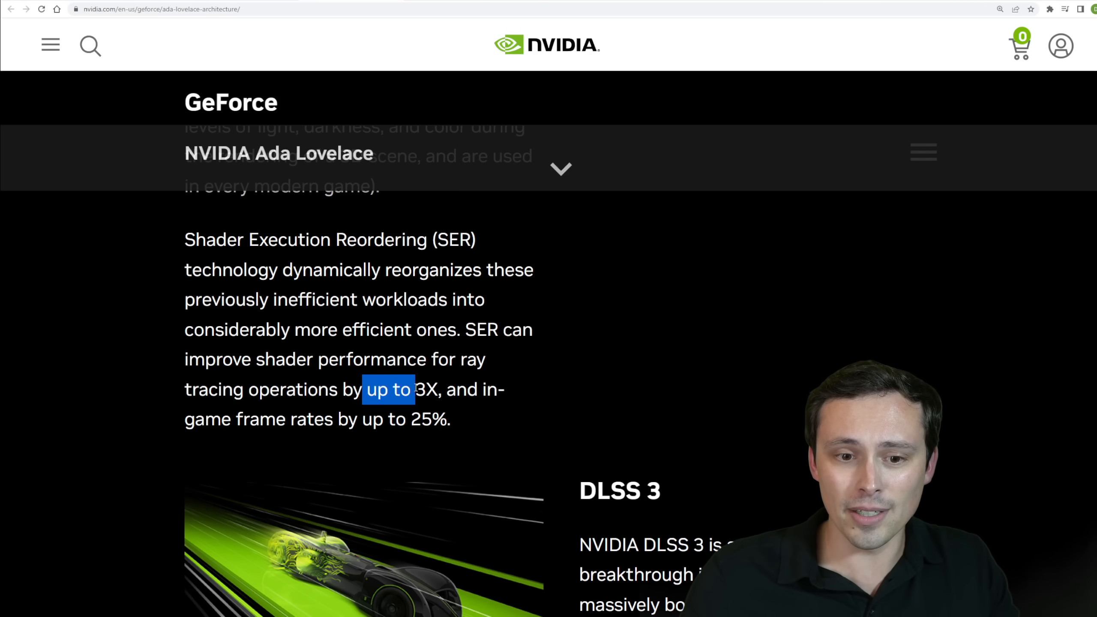
left_click(654, 324)
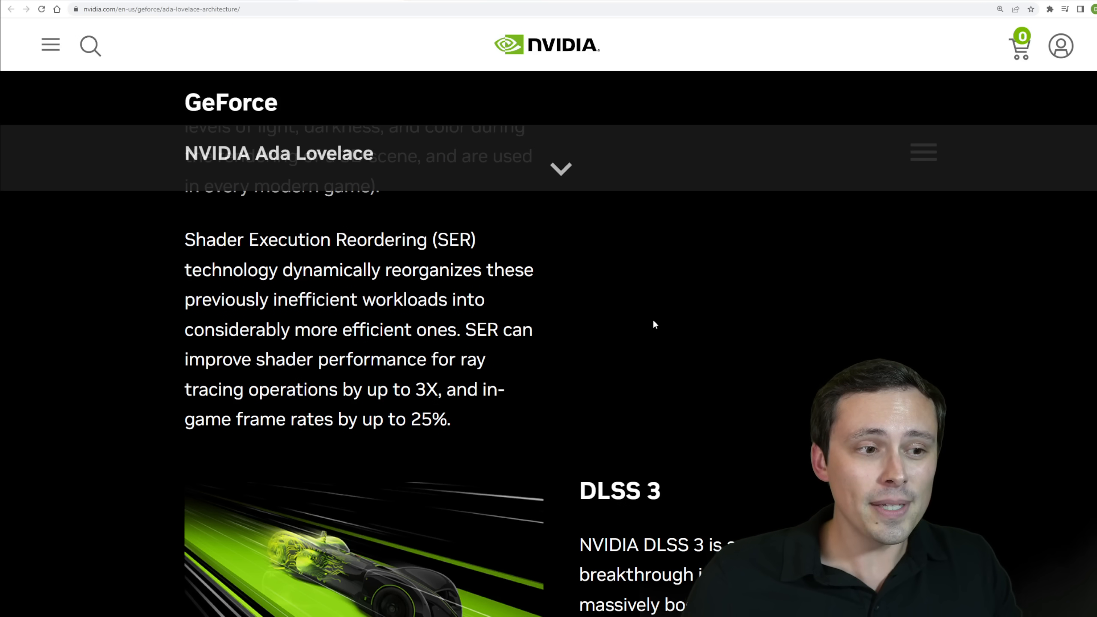
mouse_move(665, 299)
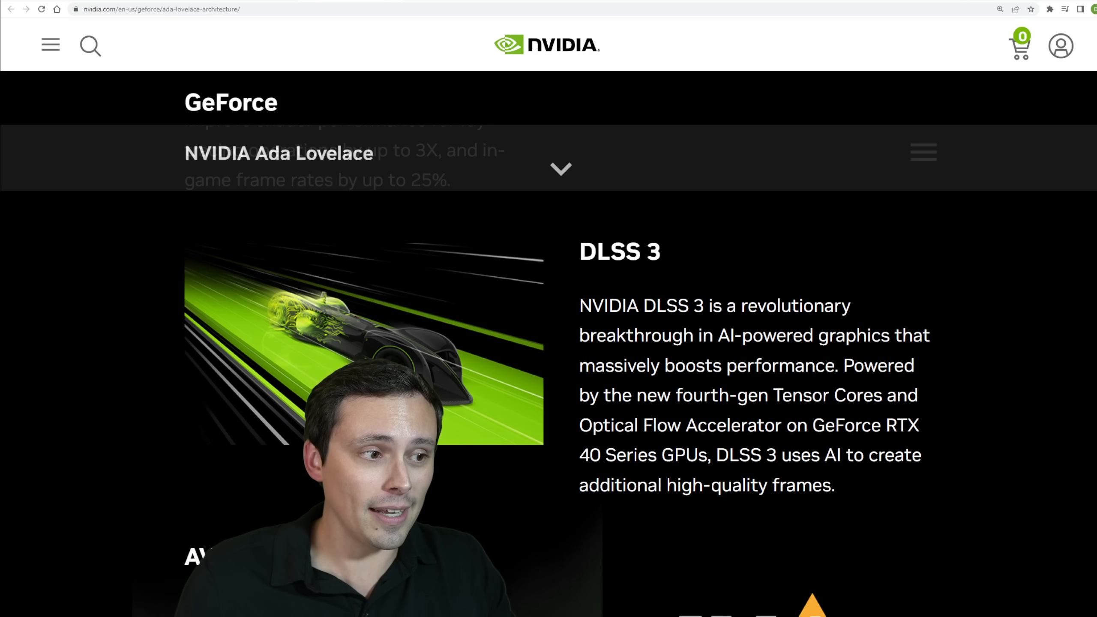
- Scroll the Ada Lovelace page past DLSS 3 to the AV1 Encoders section
scroll("down", 3)
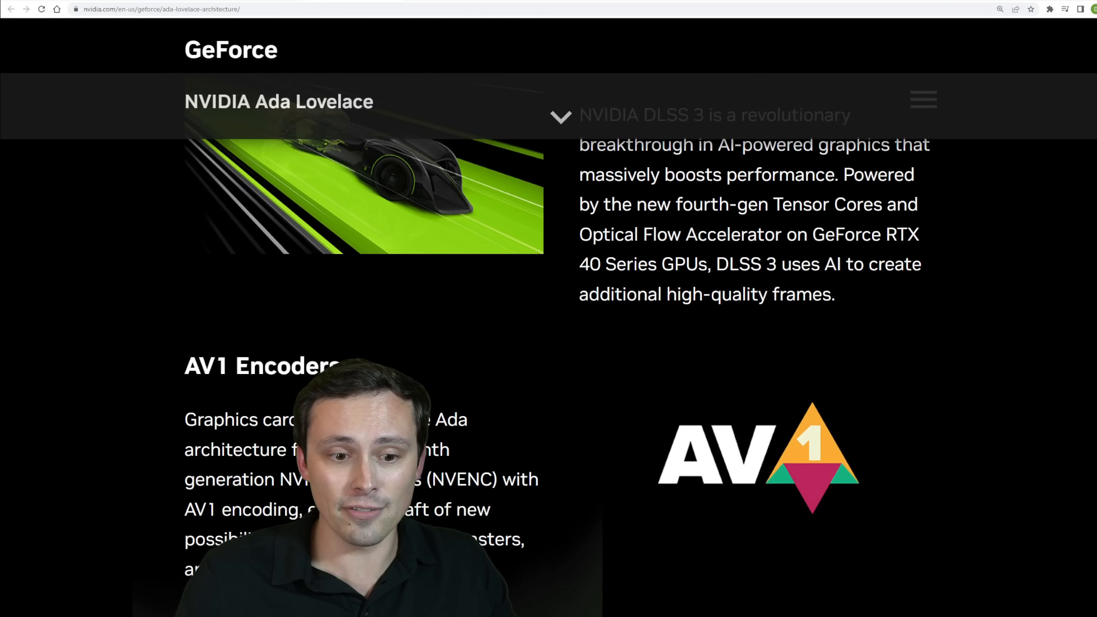
scroll("down", 3)
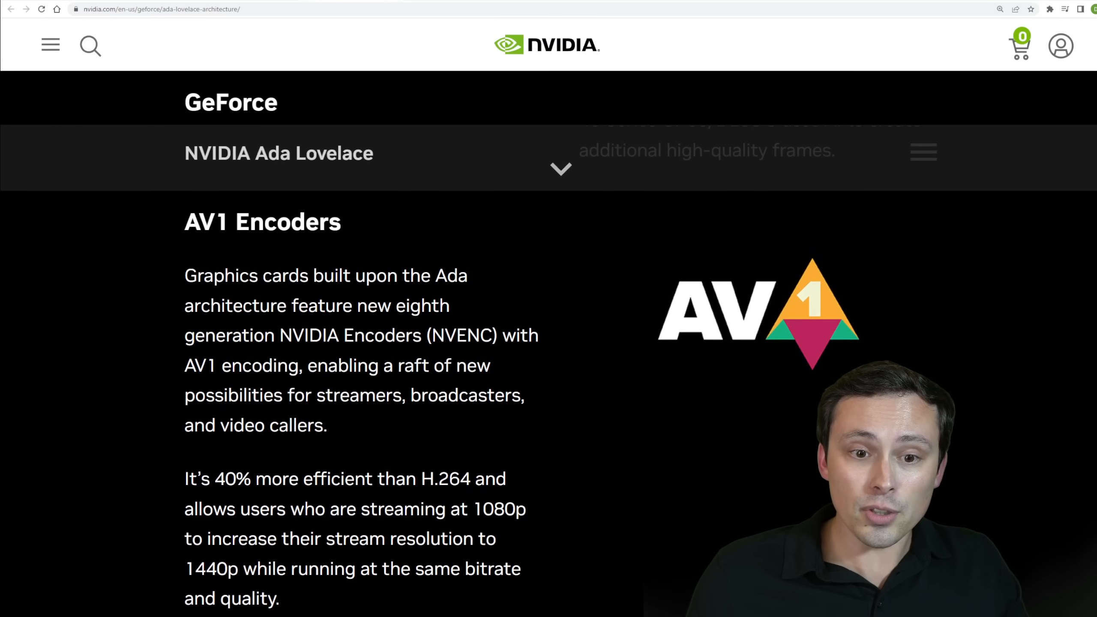
scroll("down", 3)
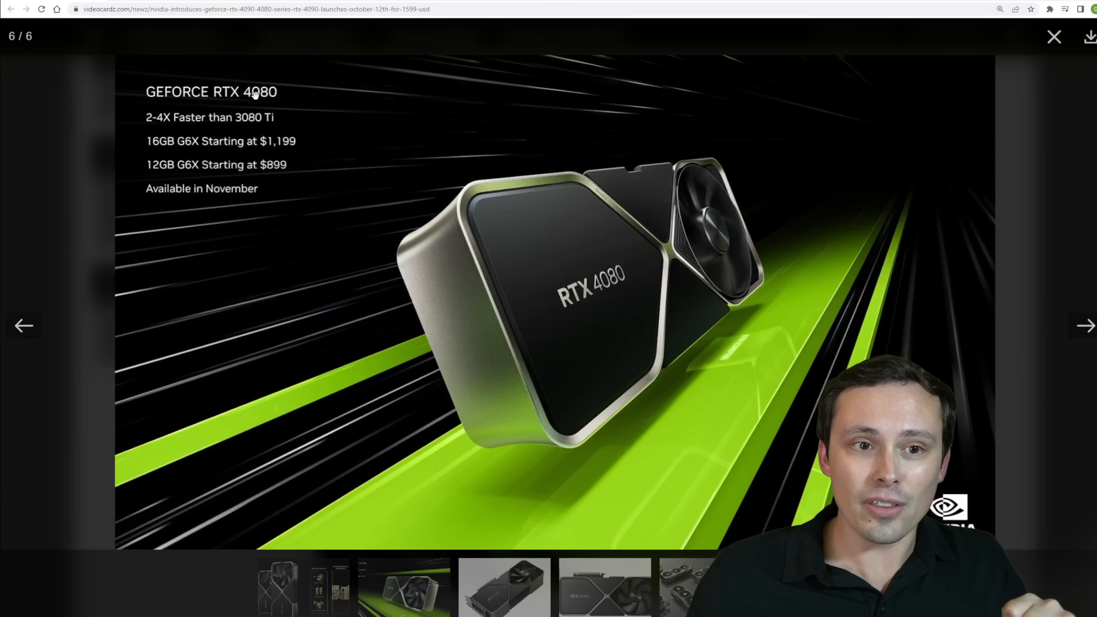
mouse_move(265, 168)
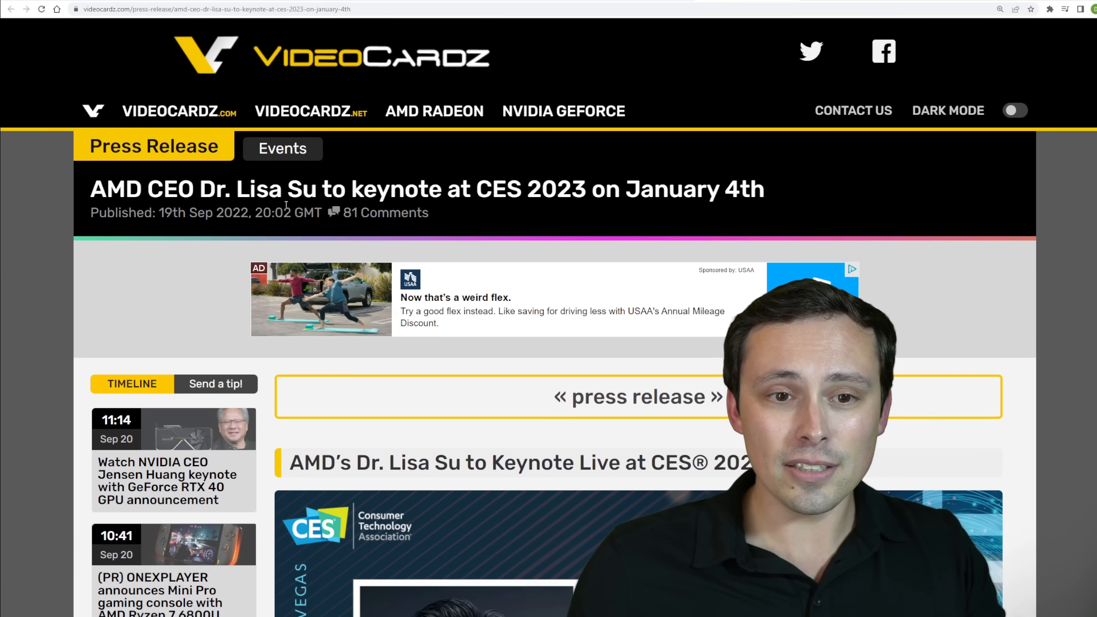
- Highlight the AMD CES 2023 keynote headline and scroll down to the Gary Shapiro quote and event details
left_click_drag(462, 189, 766, 189)
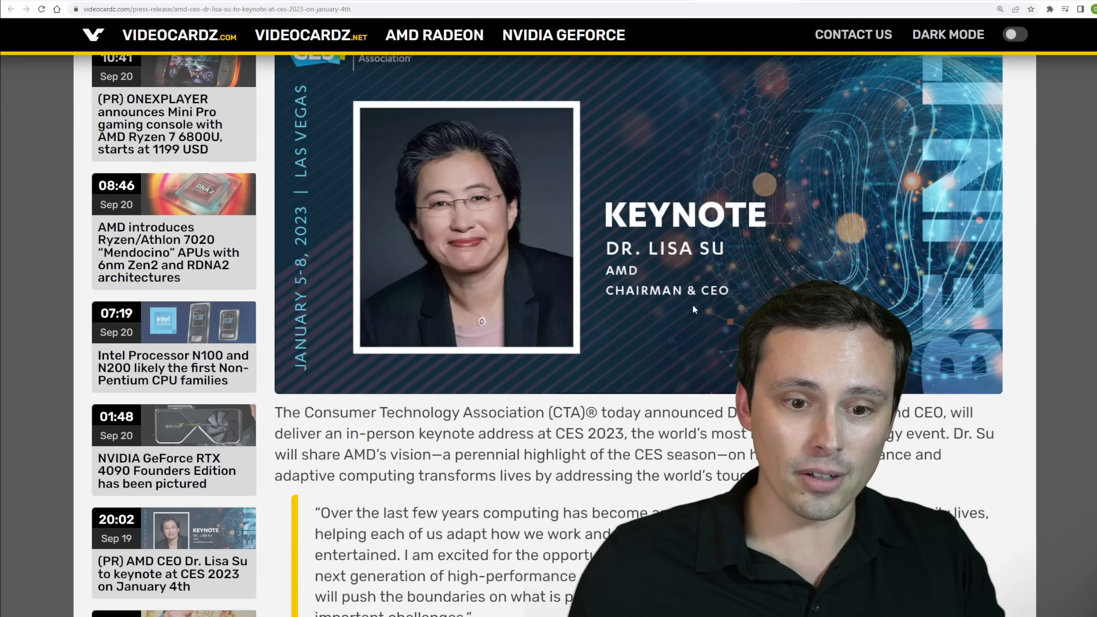
scroll("down", 3)
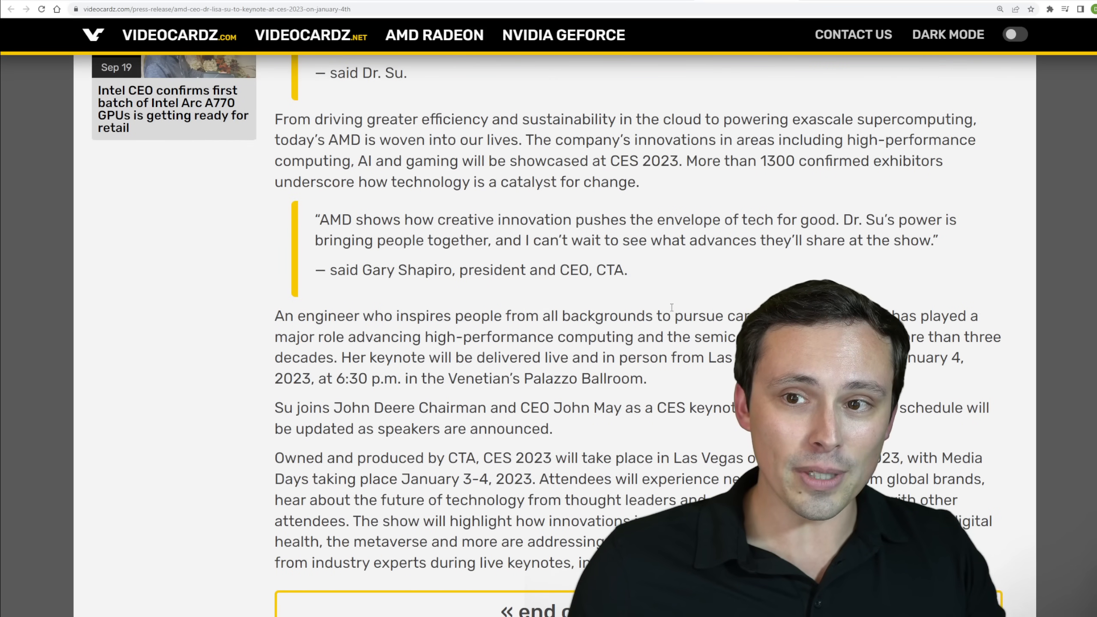